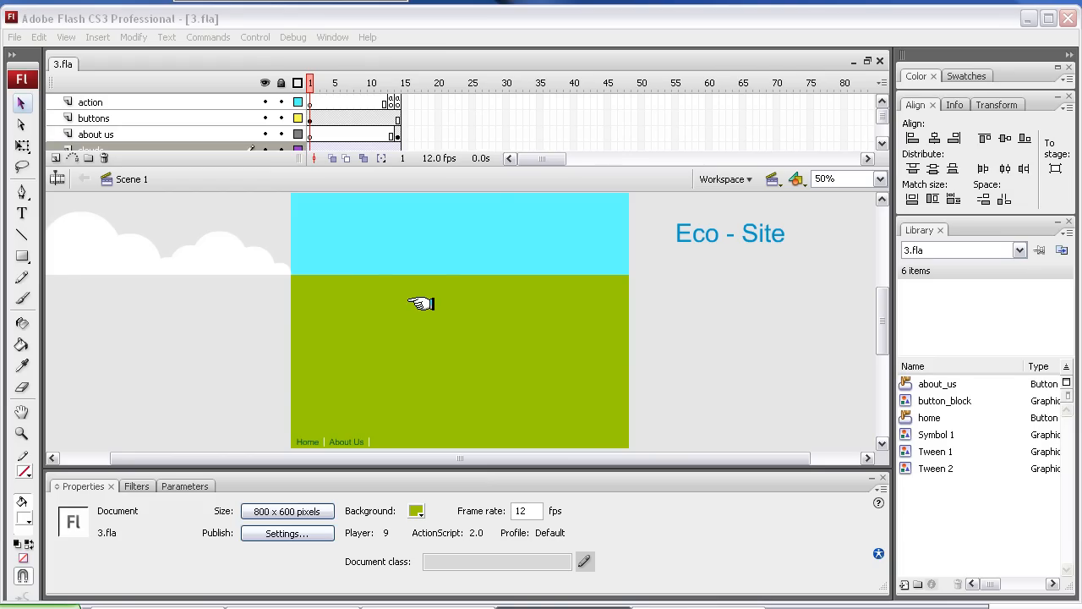
pyautogui.moveTo(342, 303)
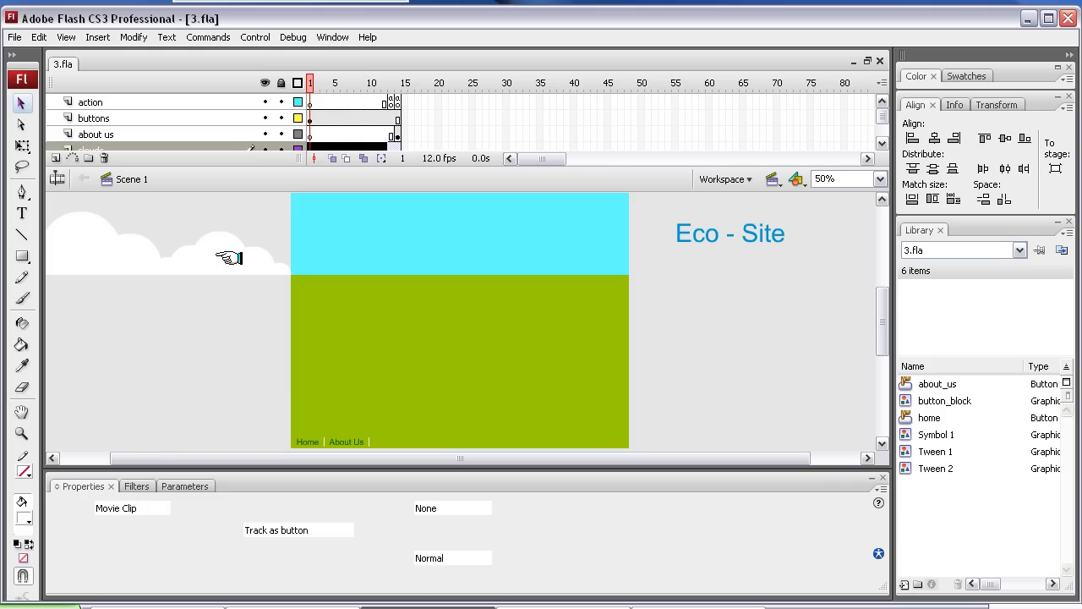
# Select the clouds graphic instance on the stage
pyautogui.click(149, 243)
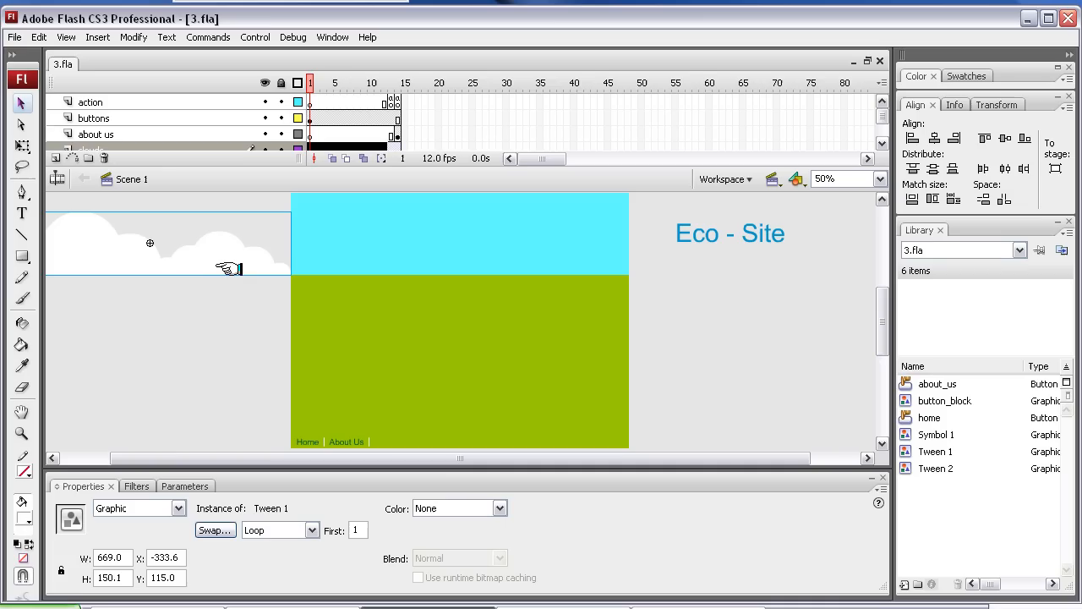
pyautogui.moveTo(310, 338)
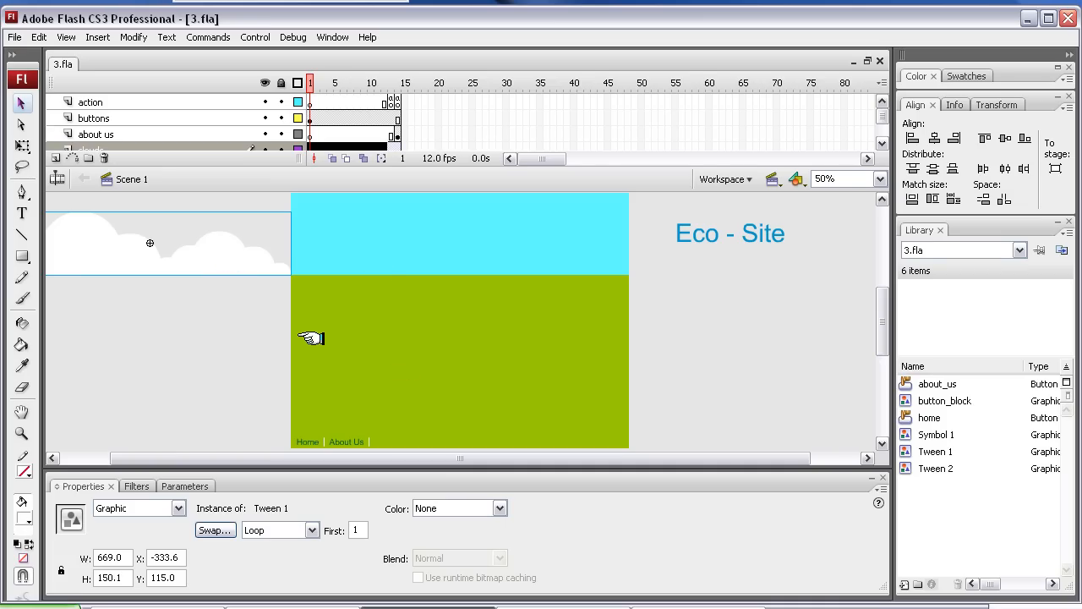
pyautogui.moveTo(423, 366)
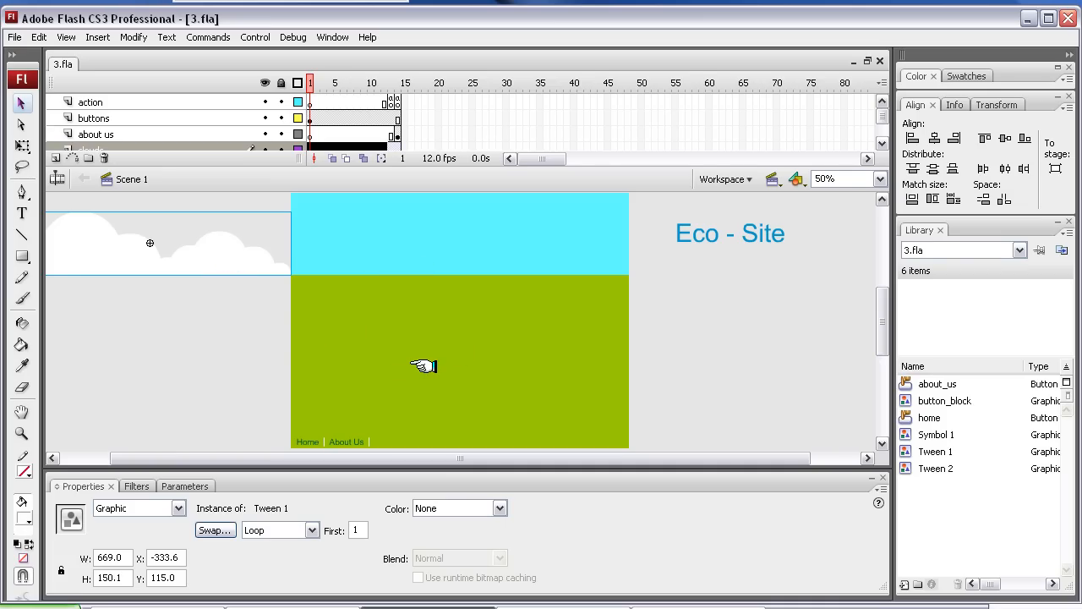
pyautogui.moveTo(478, 374)
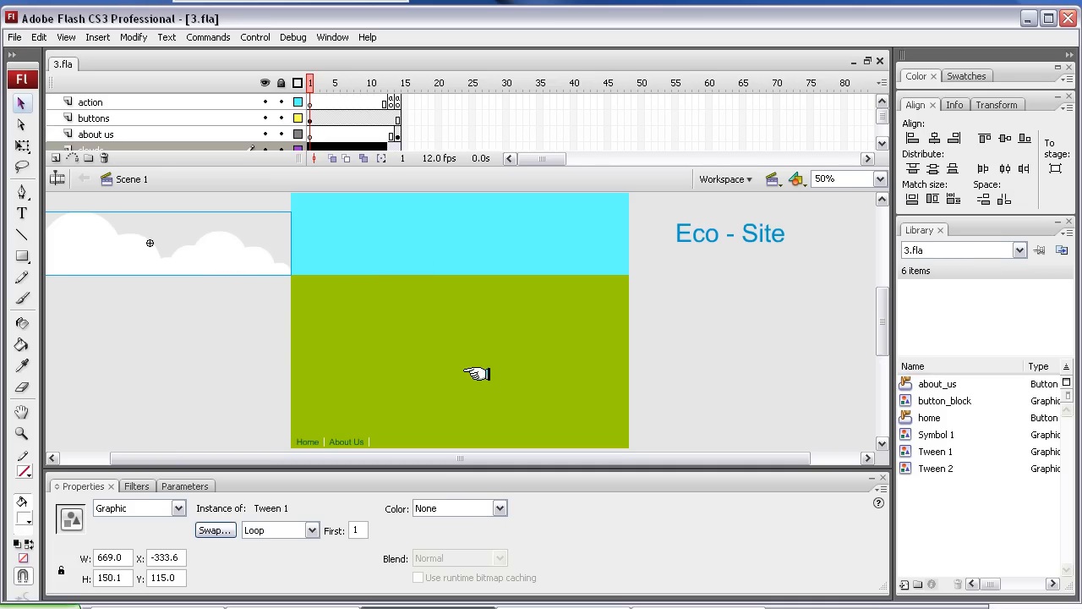
pyautogui.moveTo(493, 125)
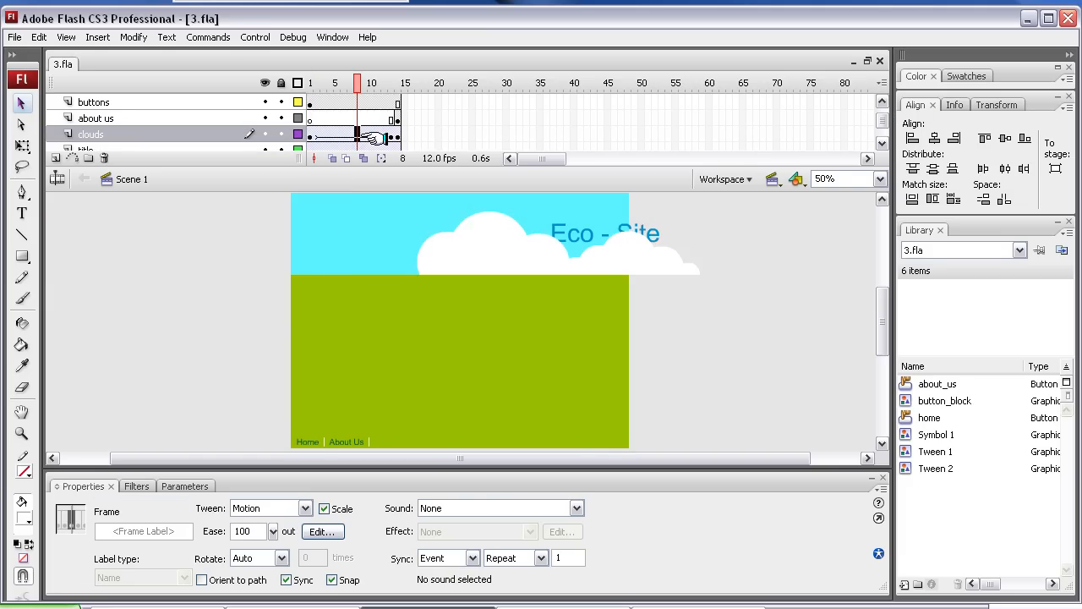
# Preview a later tween frame, then select the clouds layer's tweened frames at frame 1
pyautogui.click(394, 82)
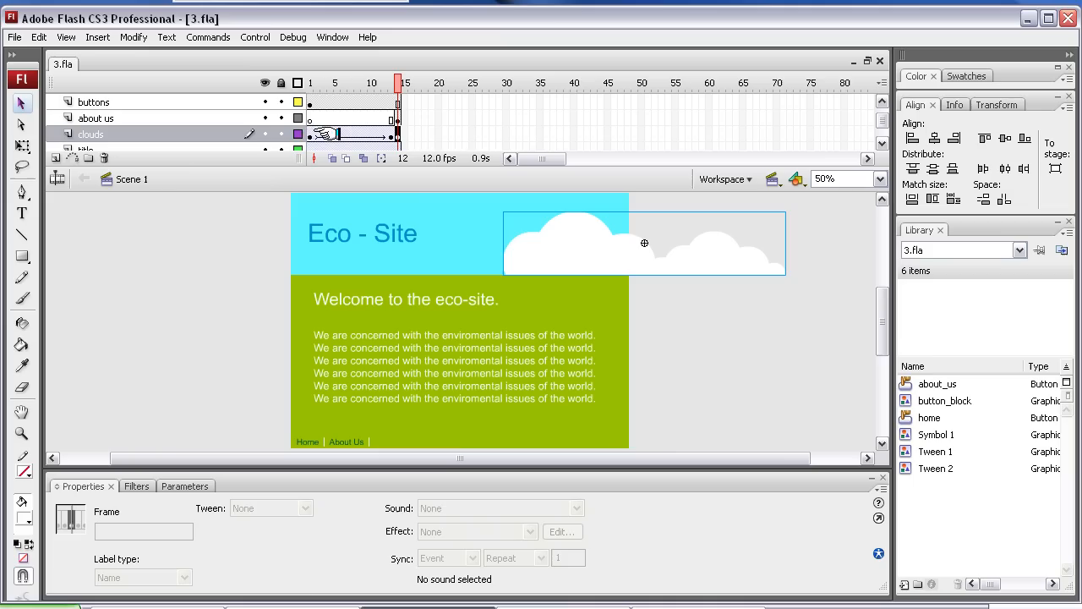
pyautogui.click(310, 82)
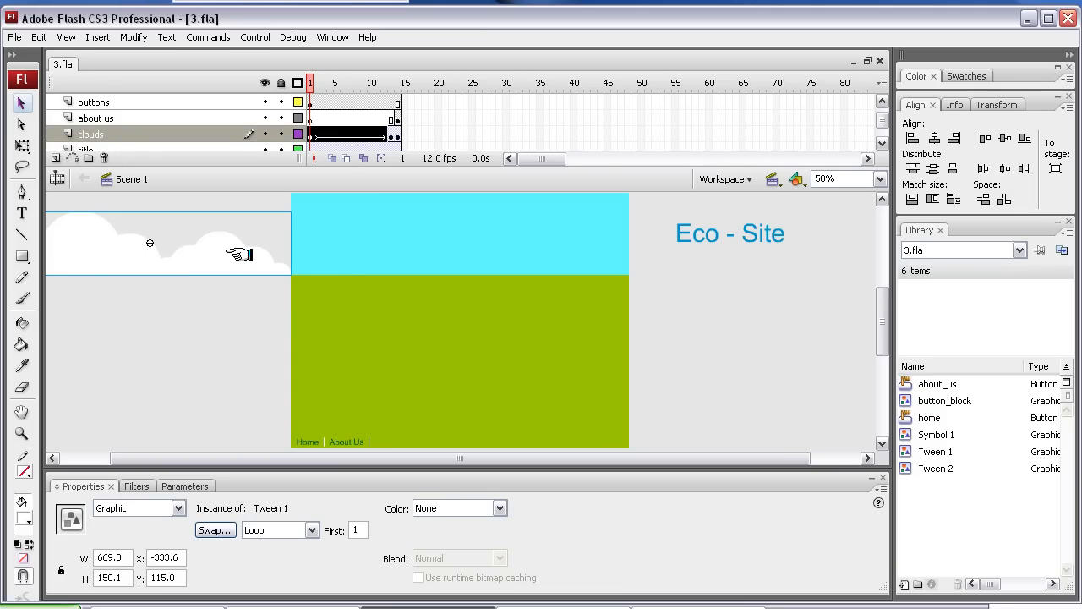
pyautogui.moveTo(254, 210)
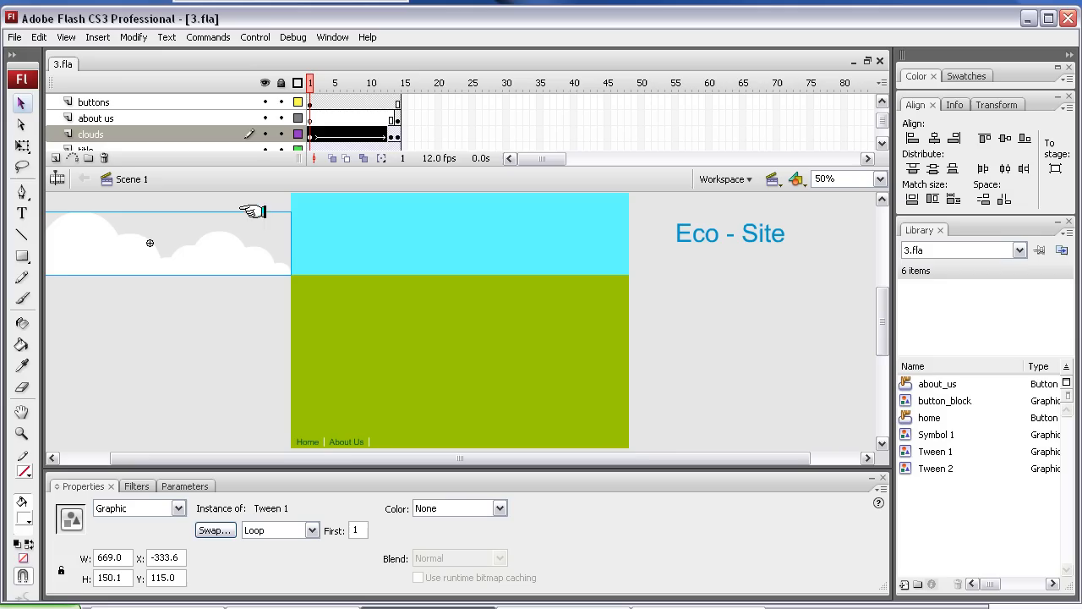
pyautogui.moveTo(355, 135)
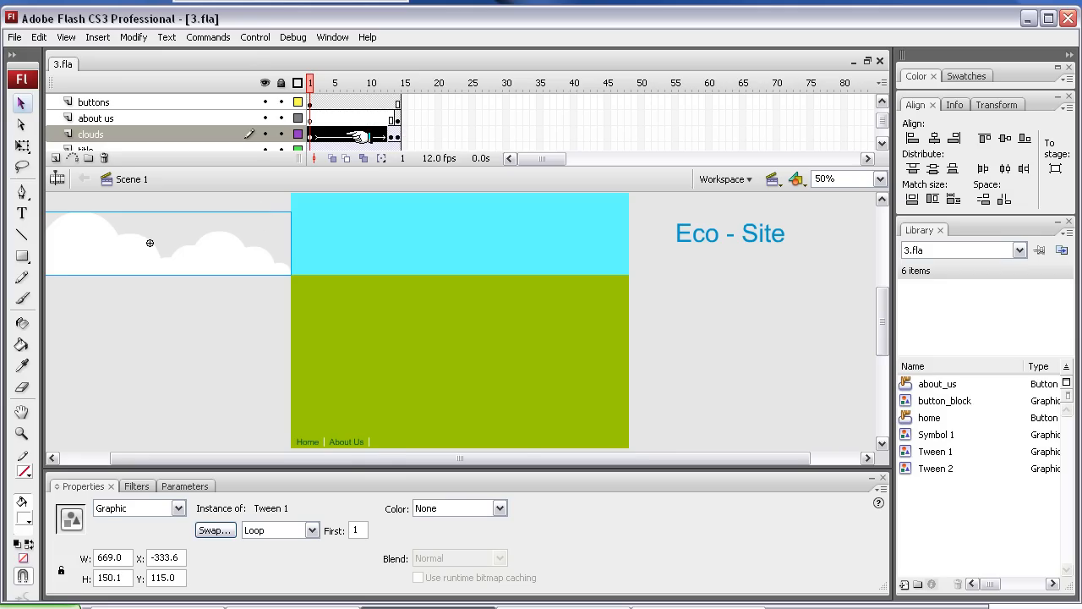
# Remove the motion tween from both spans of the clouds layer frames
pyautogui.rightClick(355, 135)
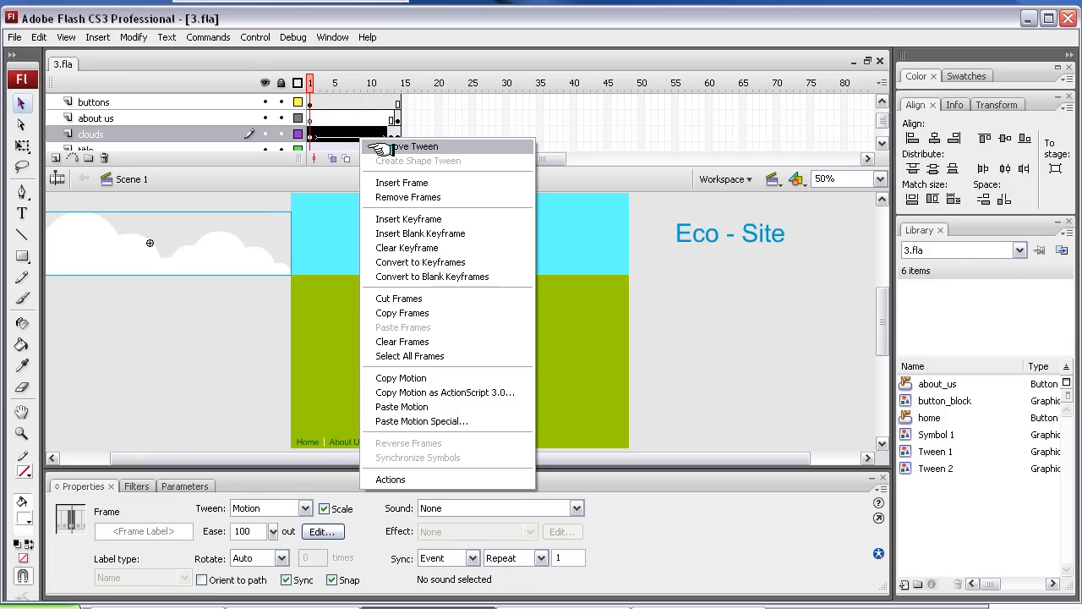
pyautogui.click(414, 146)
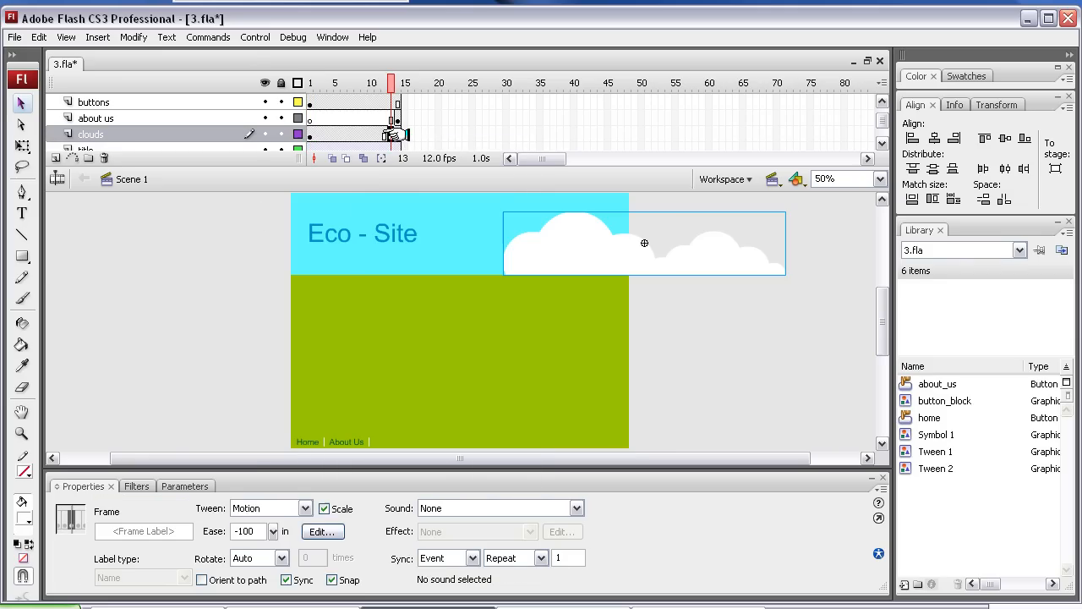
pyautogui.rightClick(396, 134)
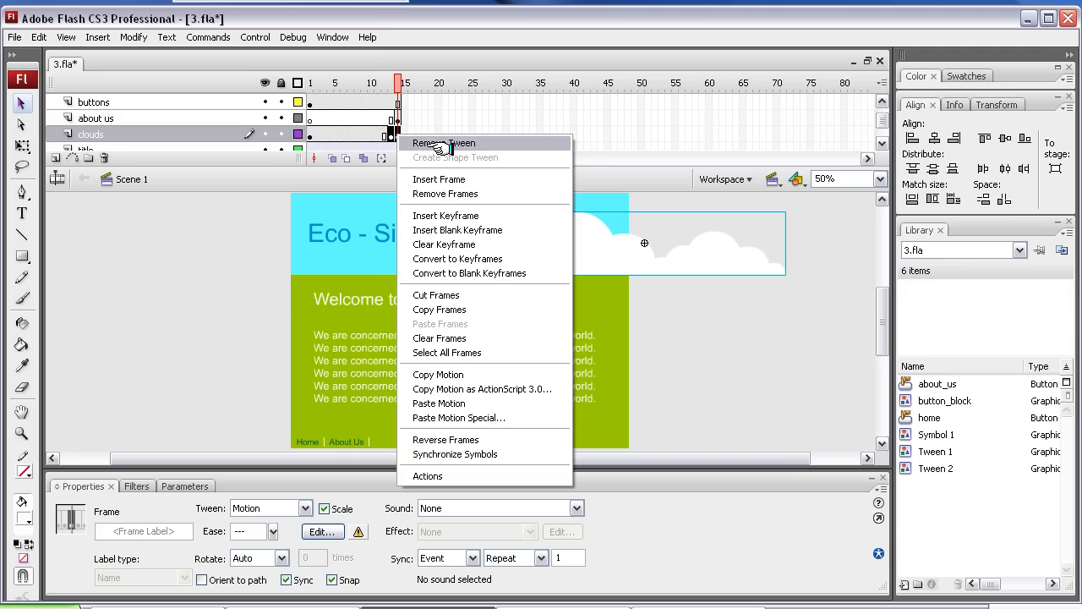
pyautogui.click(443, 142)
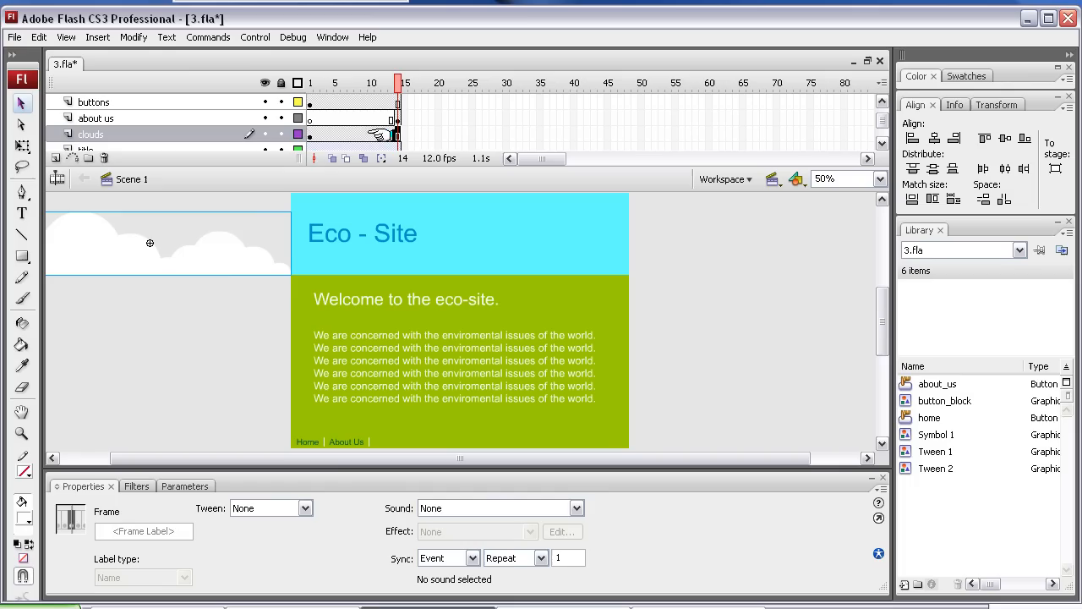
pyautogui.moveTo(230, 255)
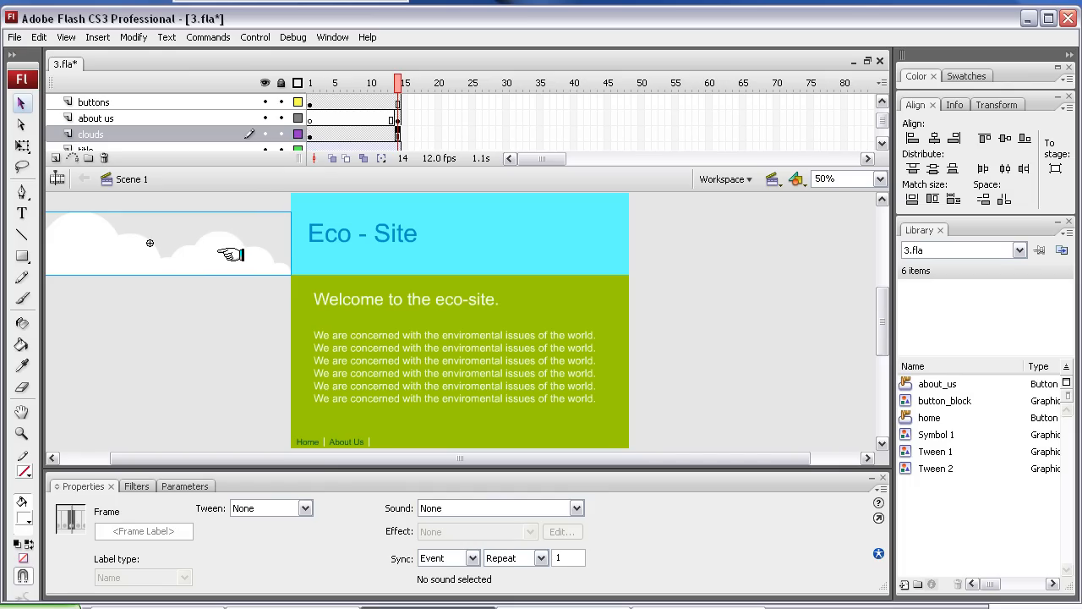
pyautogui.moveTo(320, 133)
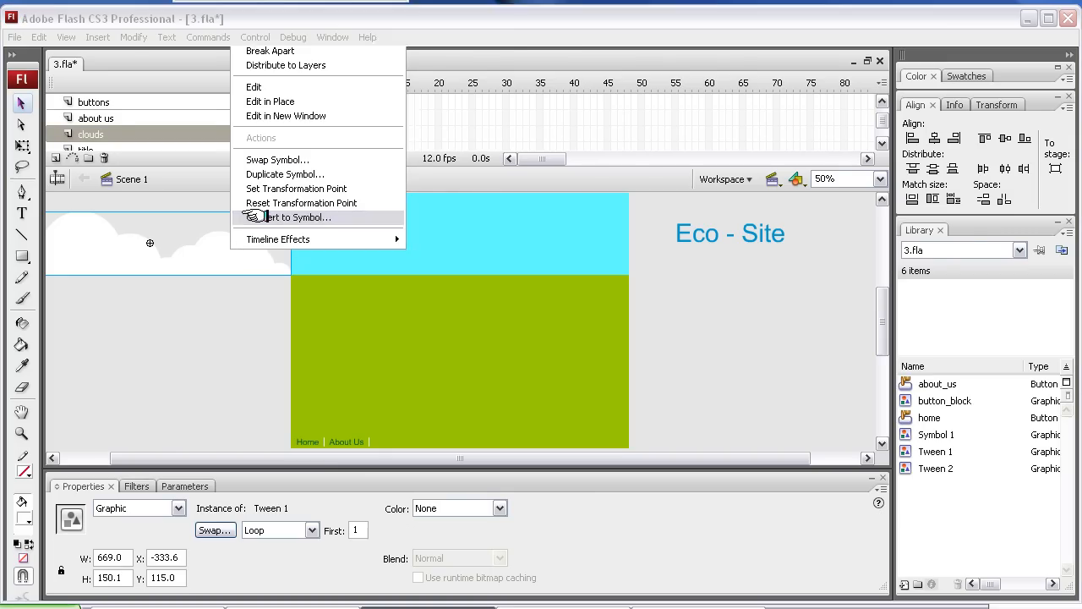
# Convert the clouds graphic into a new movie clip symbol named clouds
pyautogui.click(296, 217)
pyautogui.write('c')
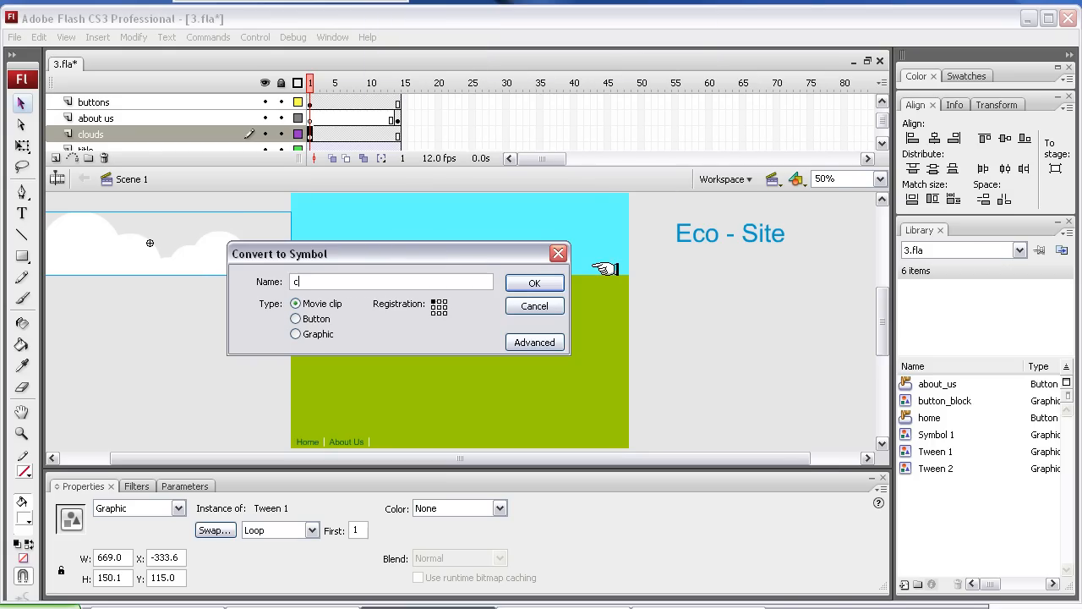
pyautogui.write('louds')
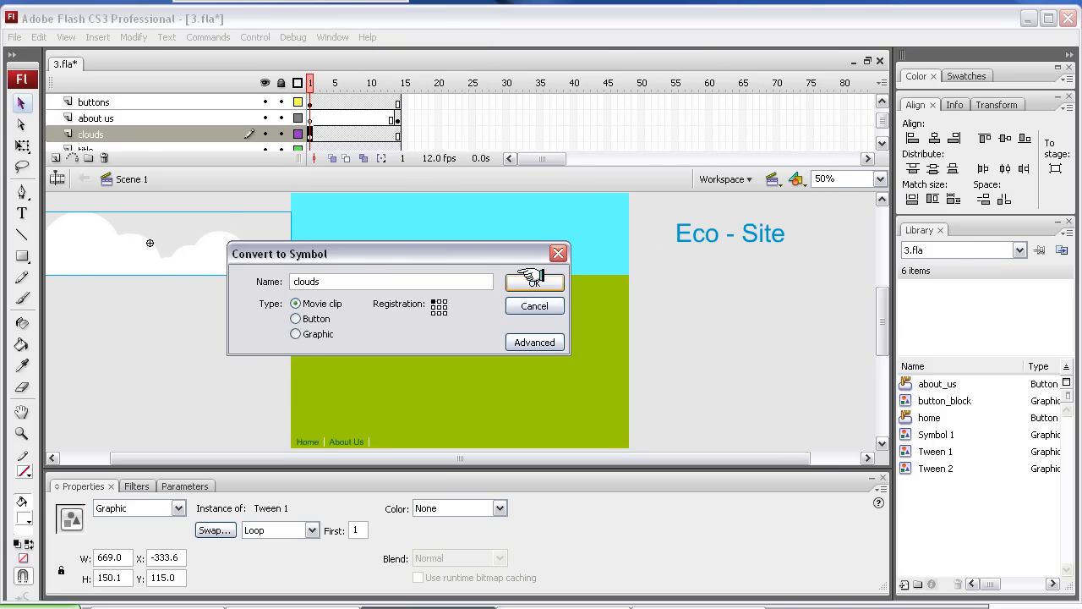
pyautogui.click(534, 280)
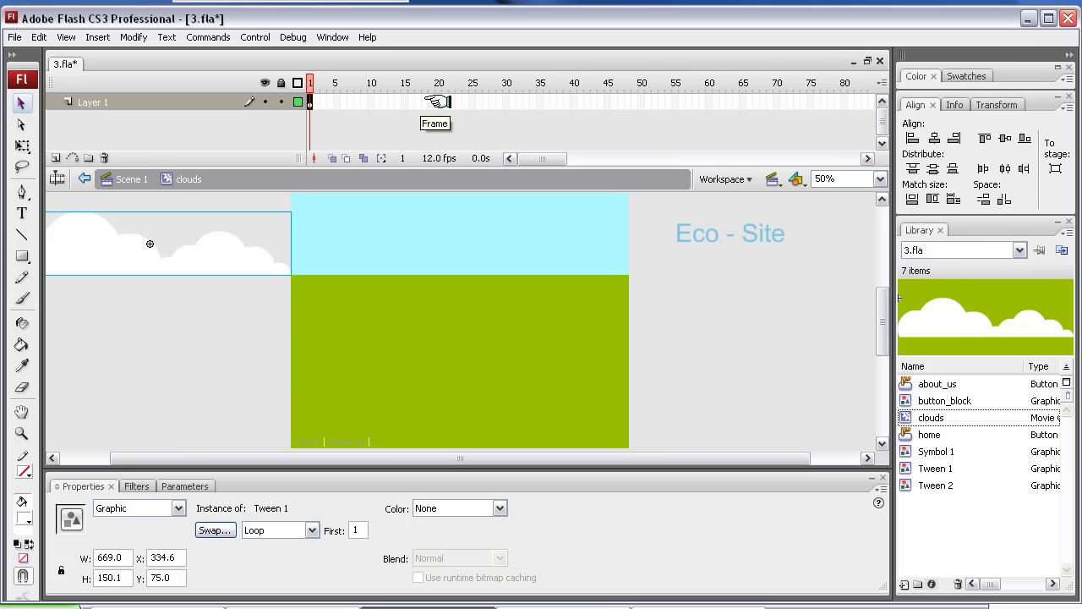
pyautogui.moveTo(463, 101)
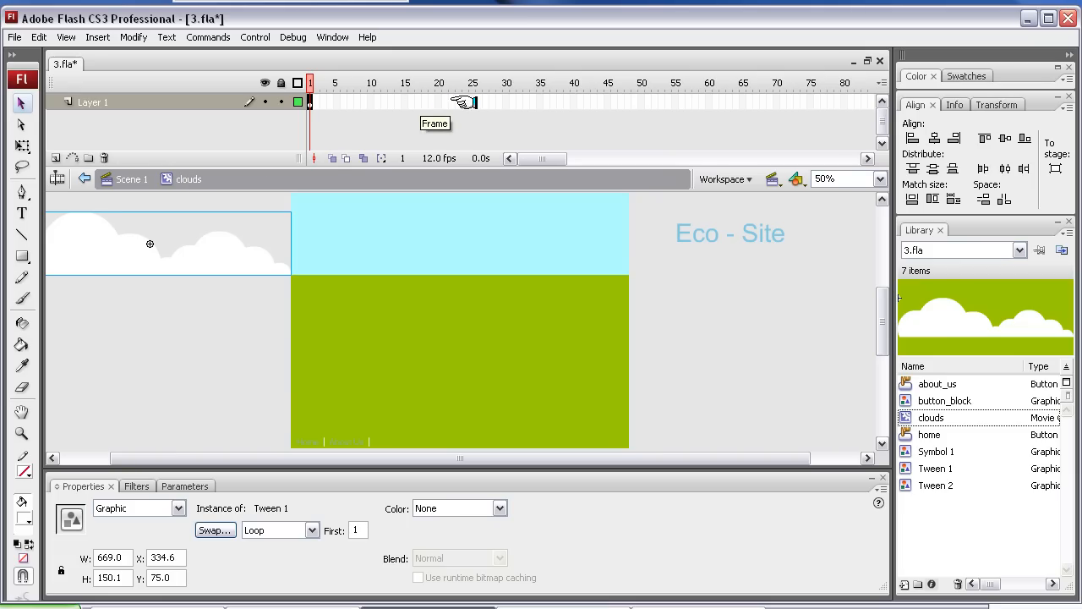
pyautogui.moveTo(448, 102)
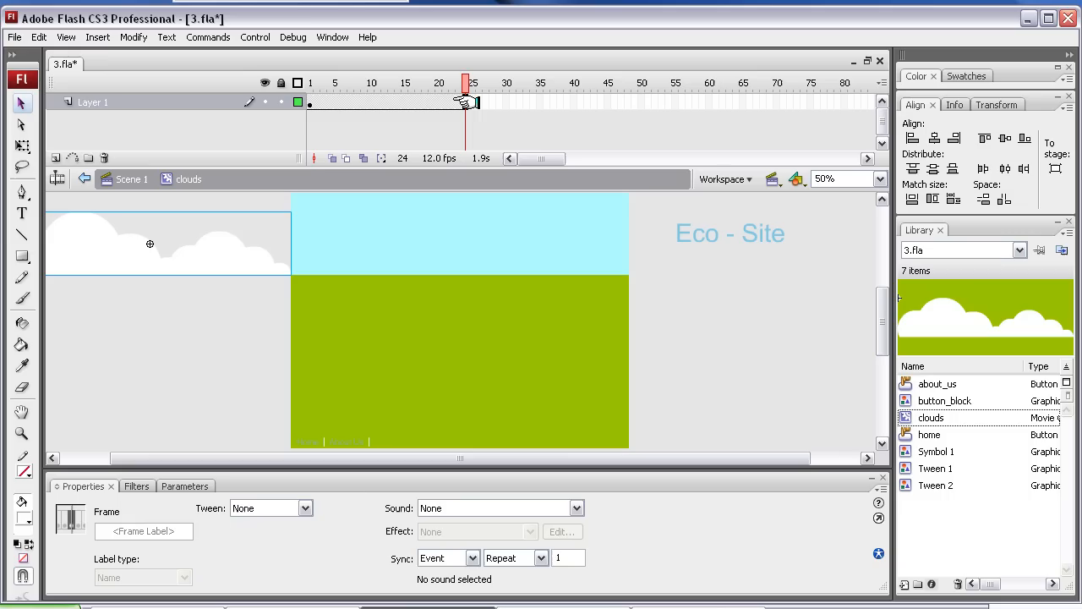
# Create a 24-frame motion tween carrying the clouds from left to right inside the clip
pyautogui.rightClick(149, 243)
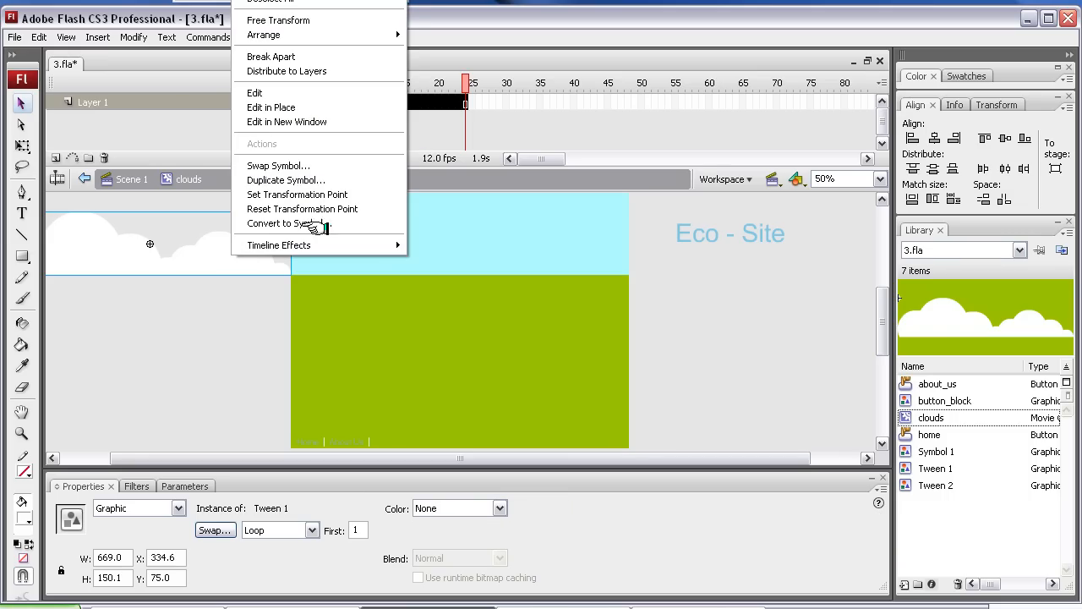
pyautogui.rightClick(438, 102)
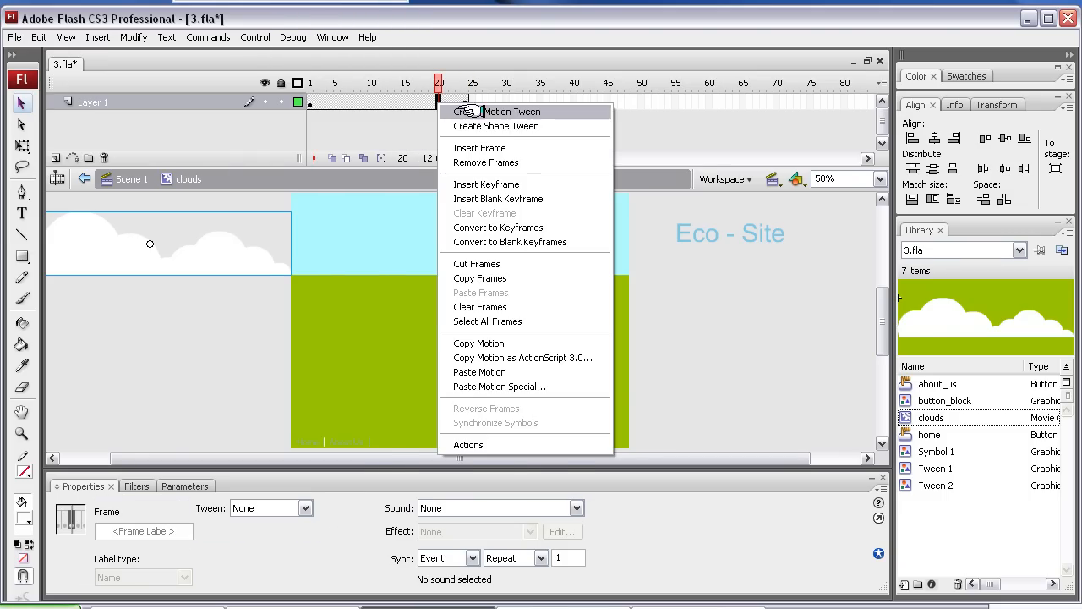
pyautogui.click(511, 111)
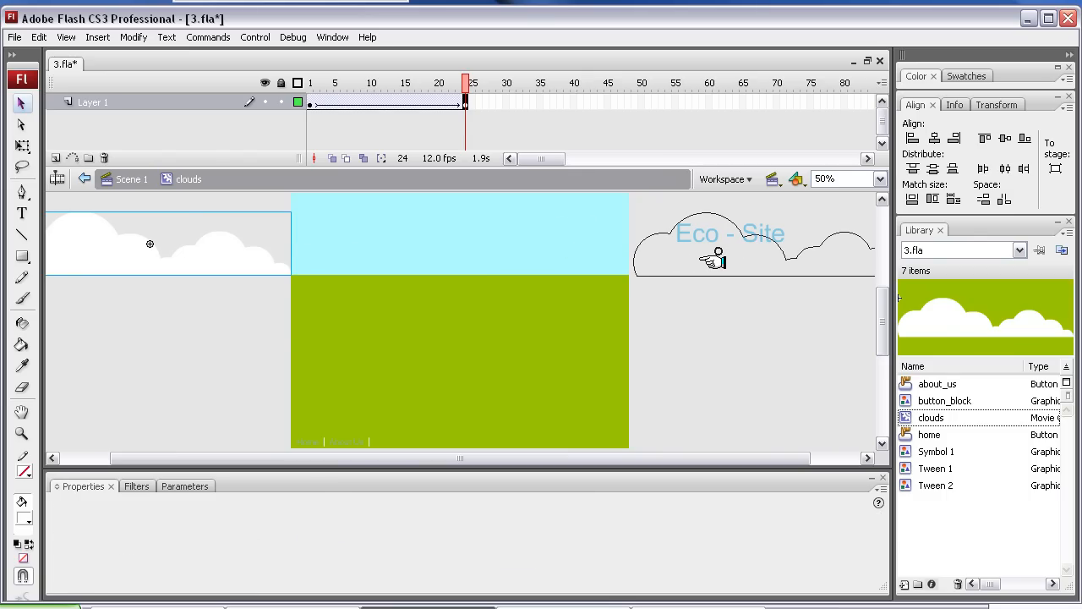
pyautogui.click(752, 250)
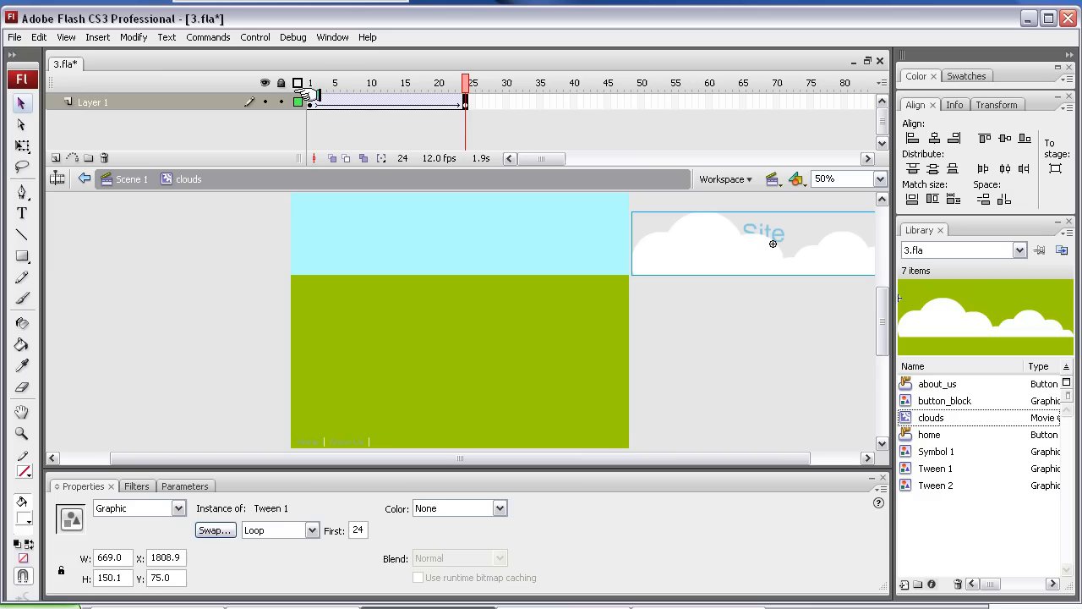
pyautogui.click(357, 82)
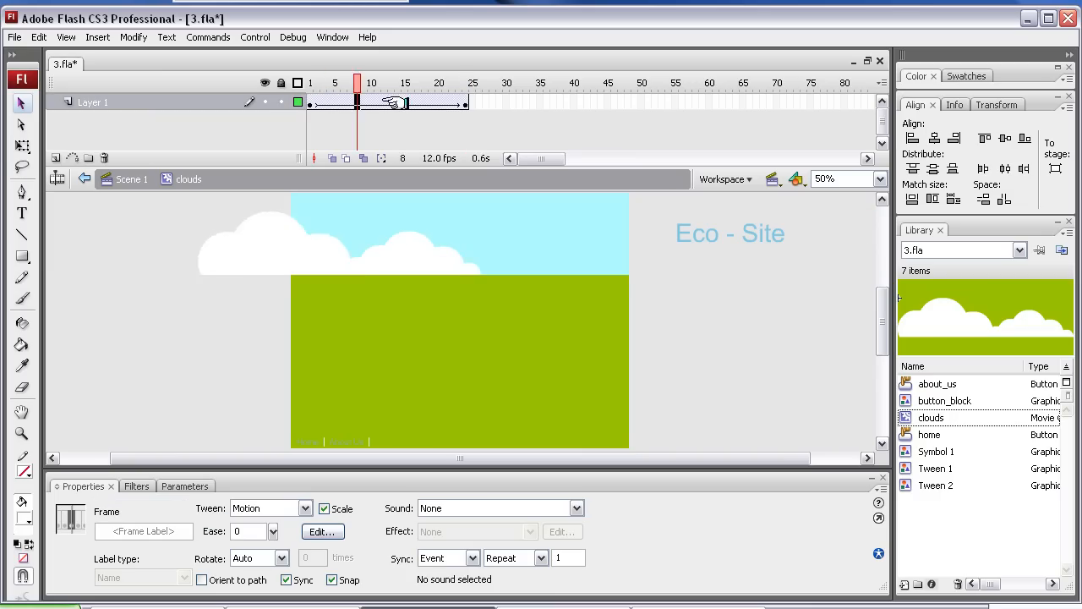
pyautogui.moveTo(357, 83); pyautogui.dragTo(465, 83)
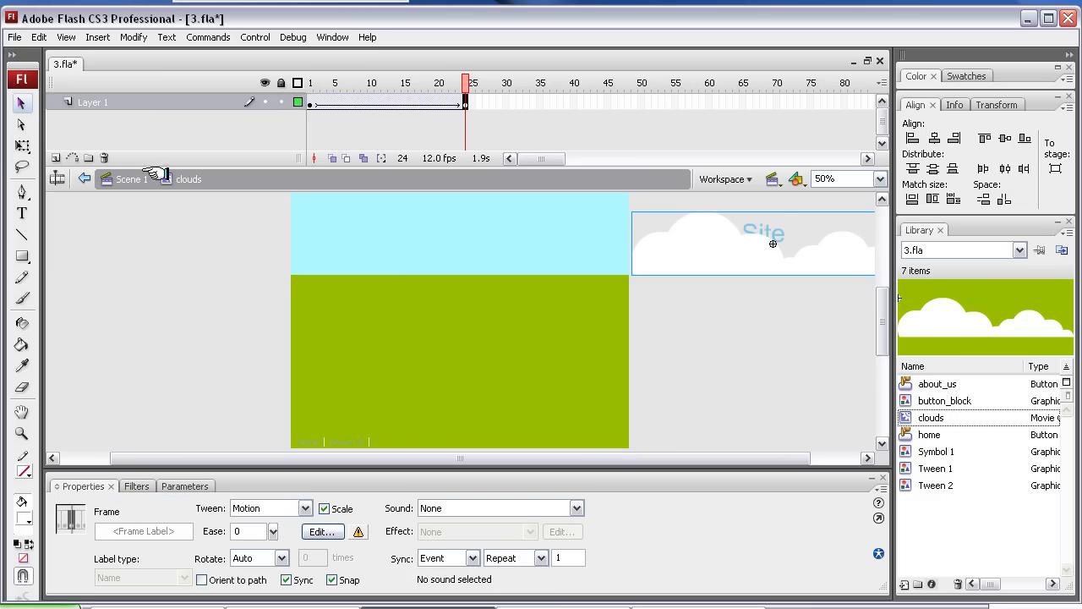
pyautogui.moveTo(604, 389)
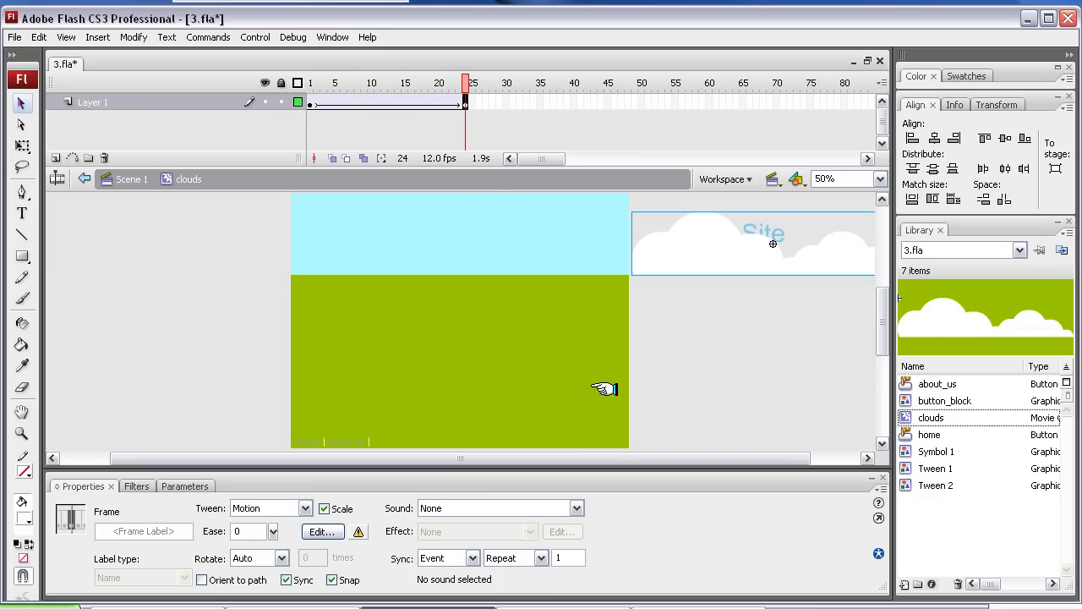
pyautogui.click(417, 82)
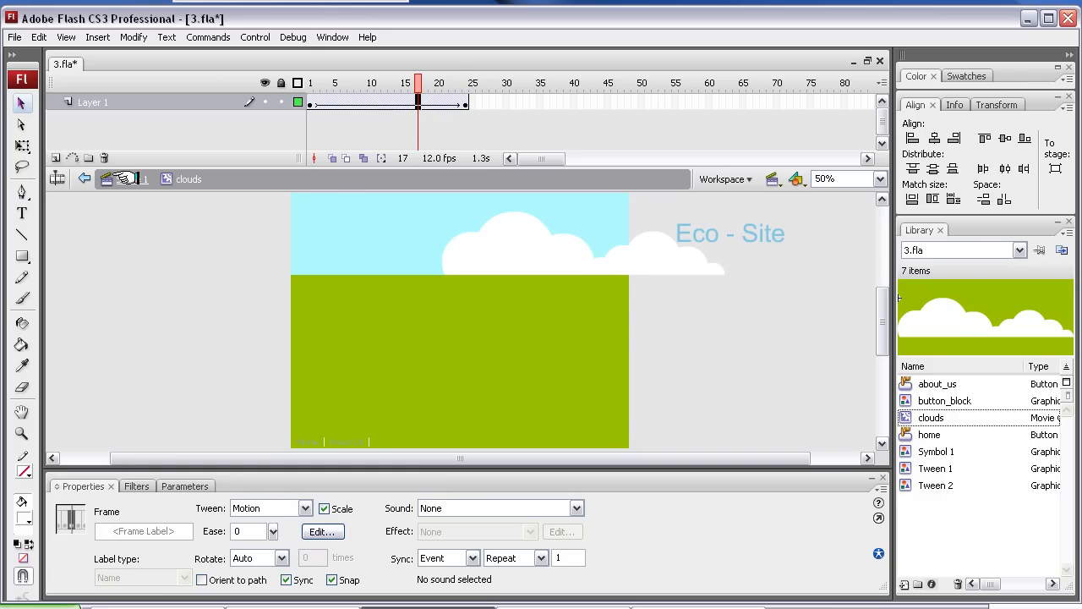
# Return to the Scene 1 timeline and view frame 10
pyautogui.click(84, 178)
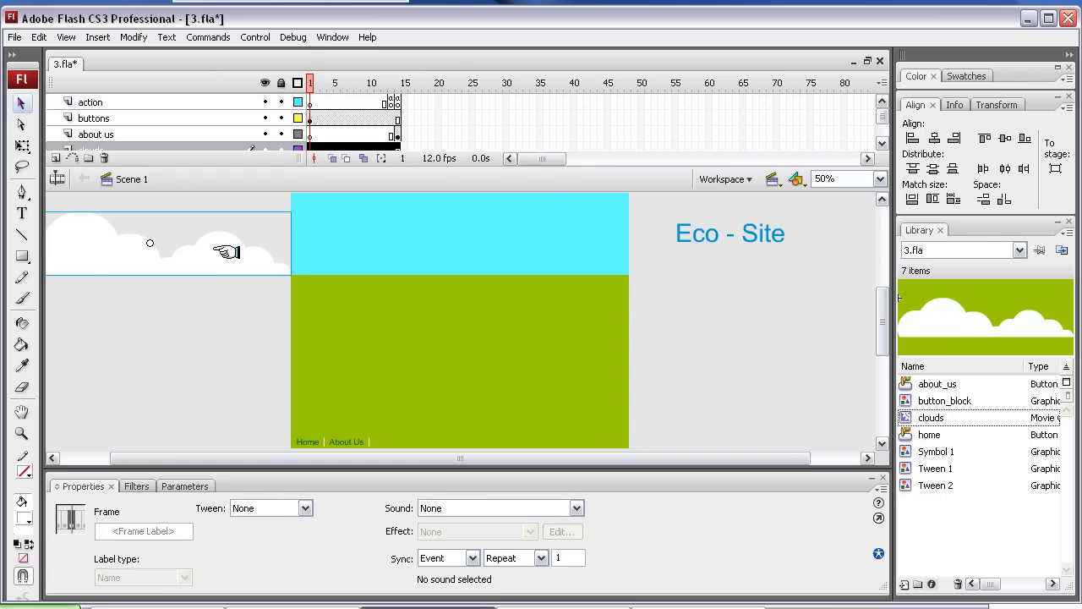
pyautogui.moveTo(303, 166)
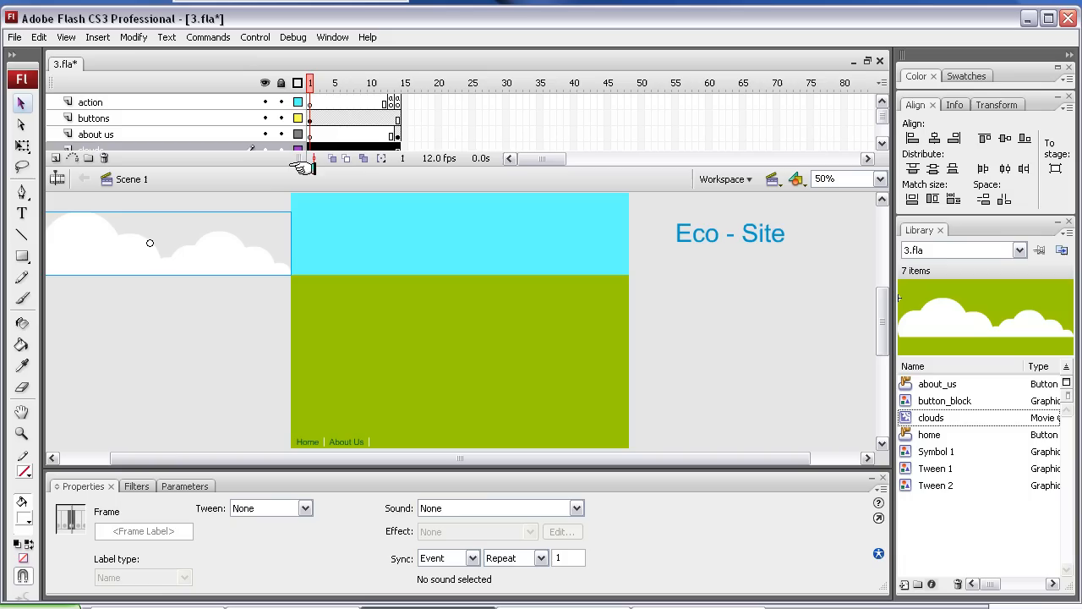
pyautogui.click(370, 83)
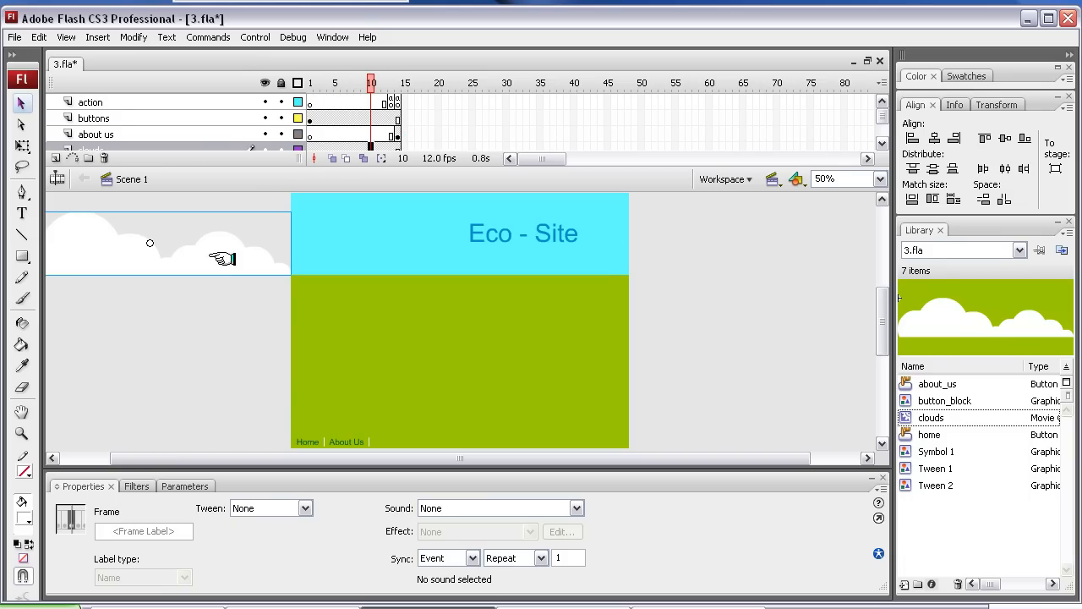
pyautogui.moveTo(760, 268)
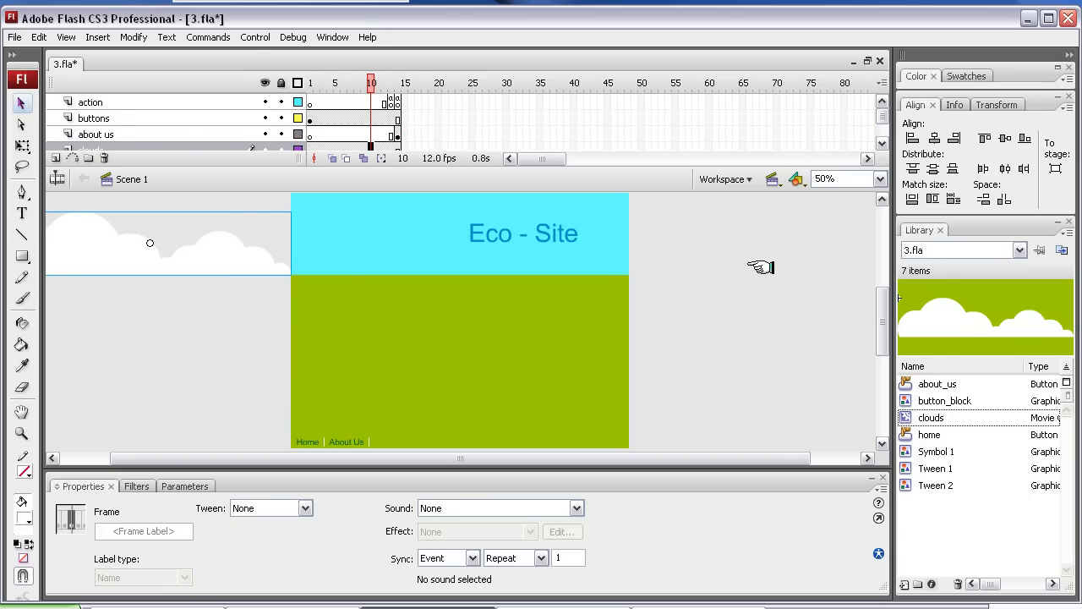
pyautogui.moveTo(335, 247)
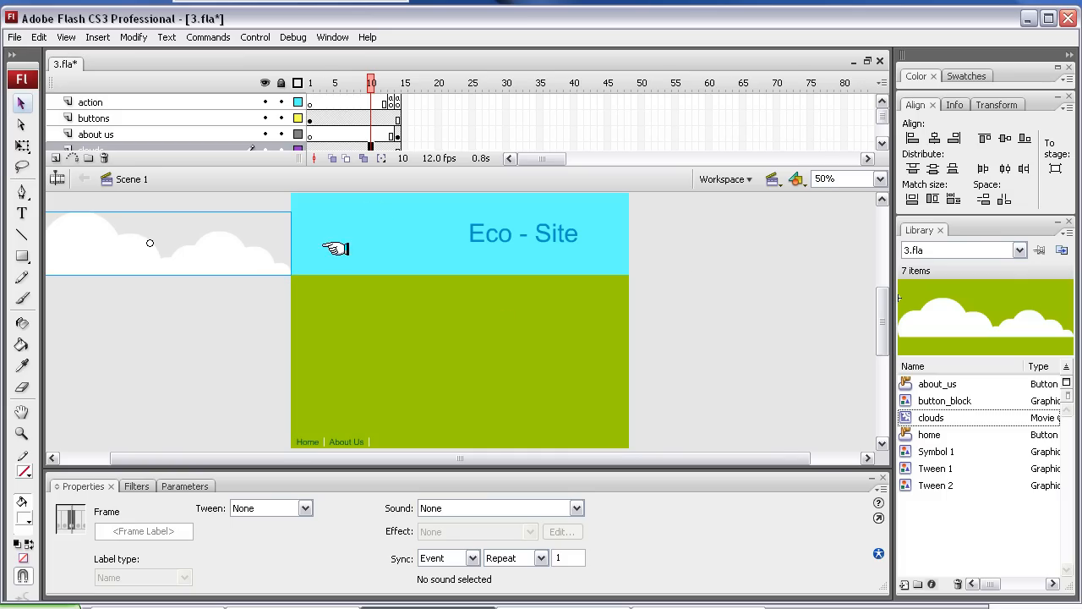
pyautogui.moveTo(886, 142)
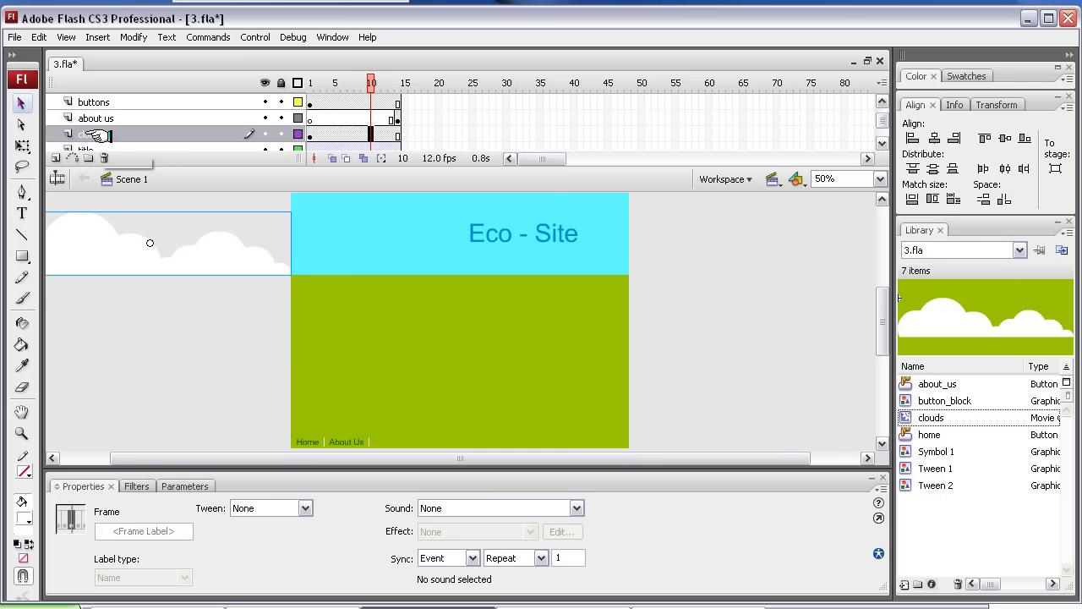
# Rename the clouds layer to clouds_movieclip
pyautogui.doubleClick(95, 134)
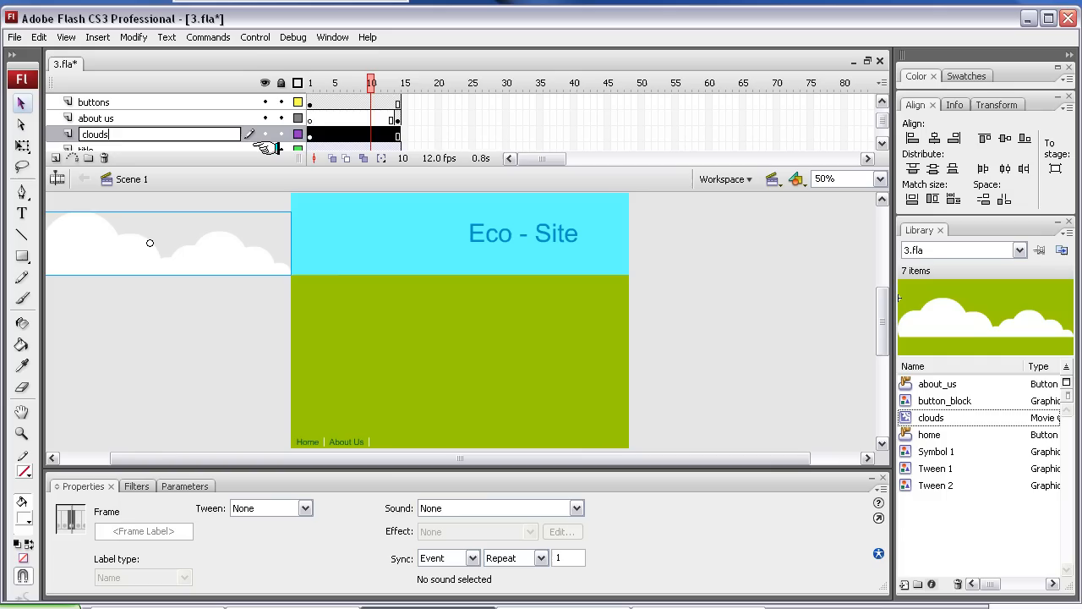
pyautogui.write('_mivie')
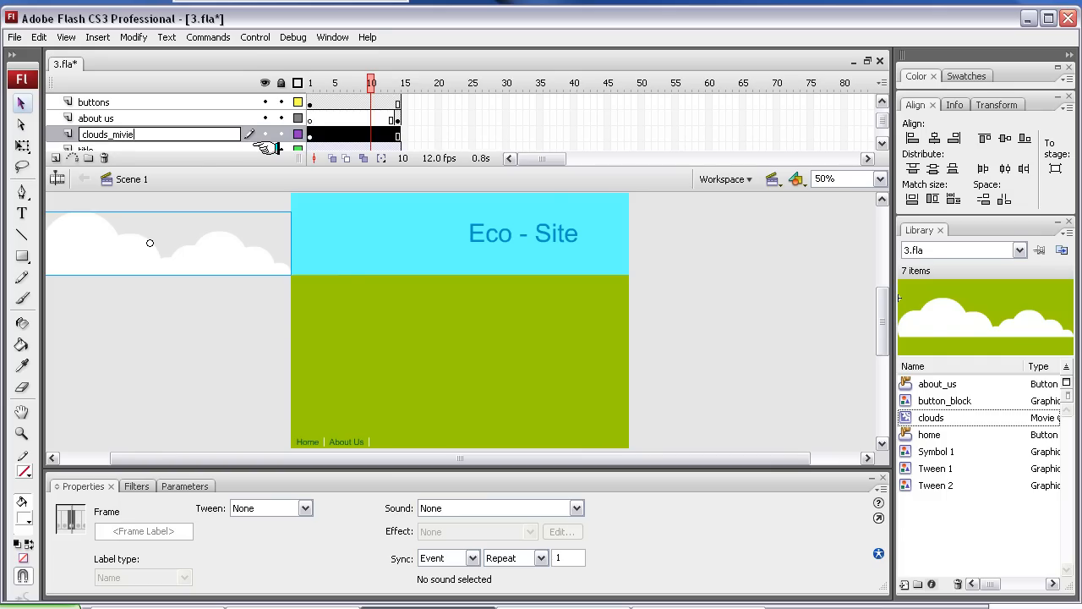
pyautogui.write('clip')
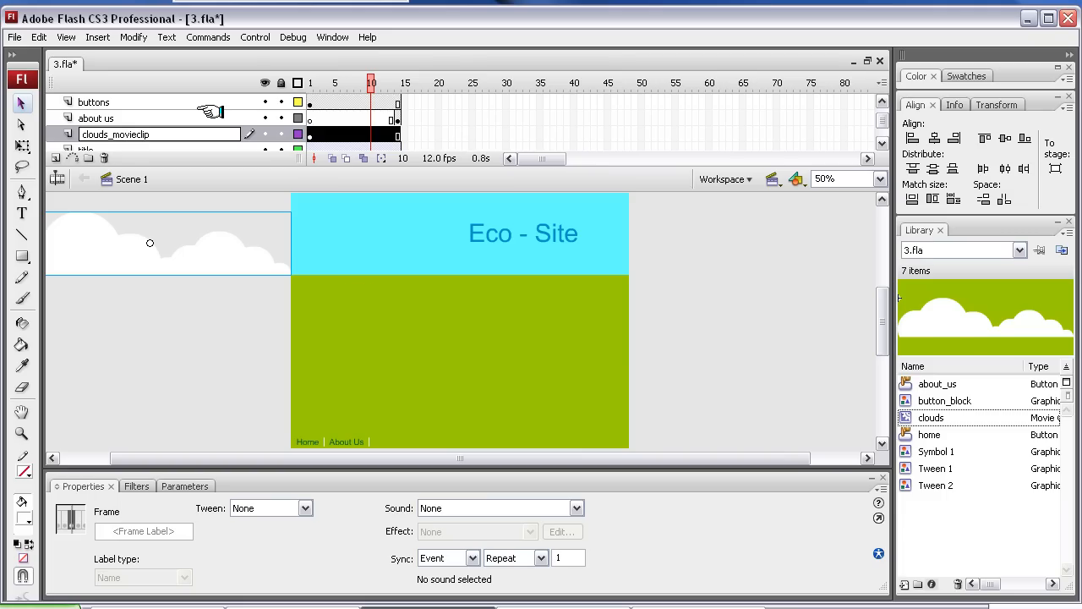
pyautogui.click(697, 346)
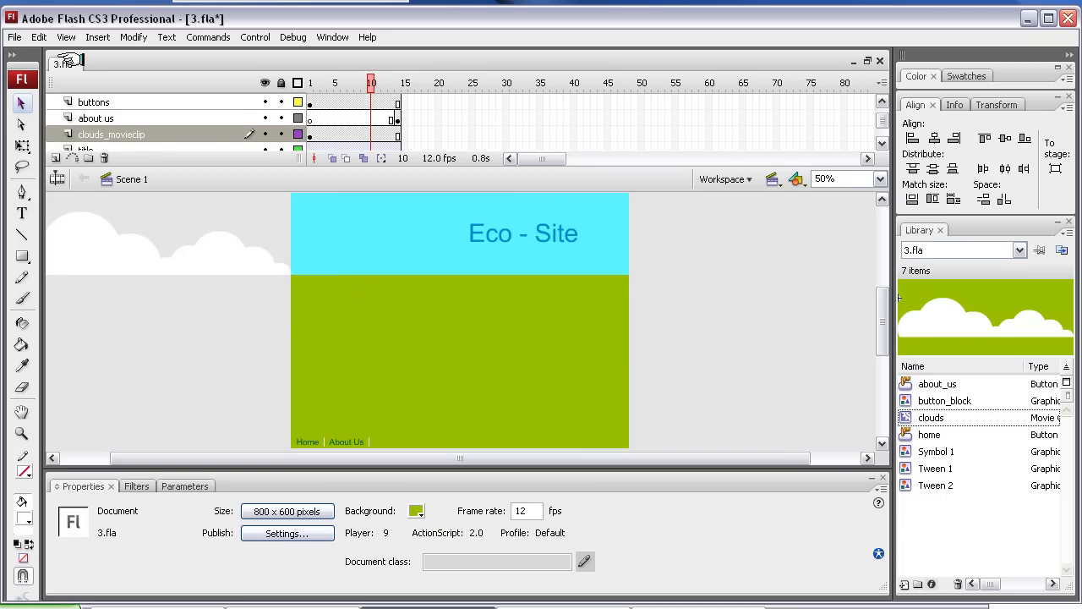
# Export the whole movie as 3a.swf into the ECO-SITE folder
pyautogui.click(14, 37)
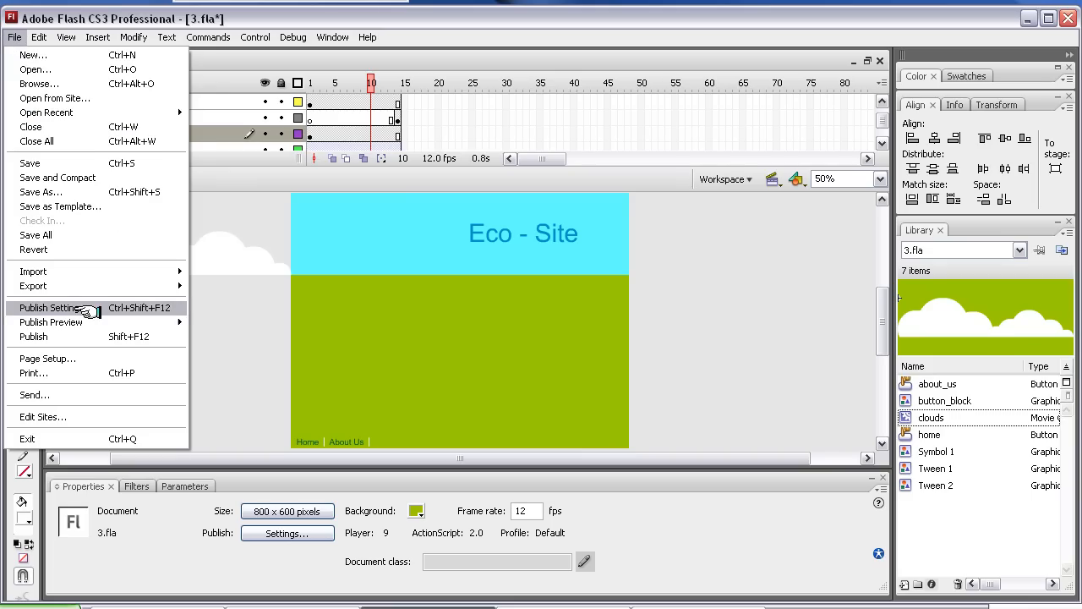
pyautogui.click(33, 286)
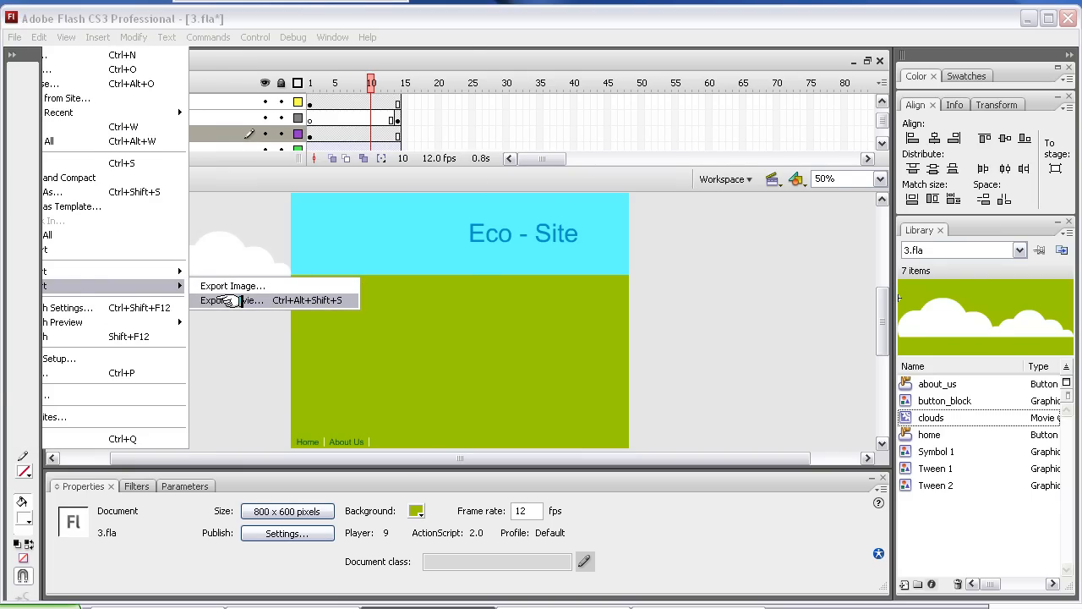
pyautogui.click(232, 300)
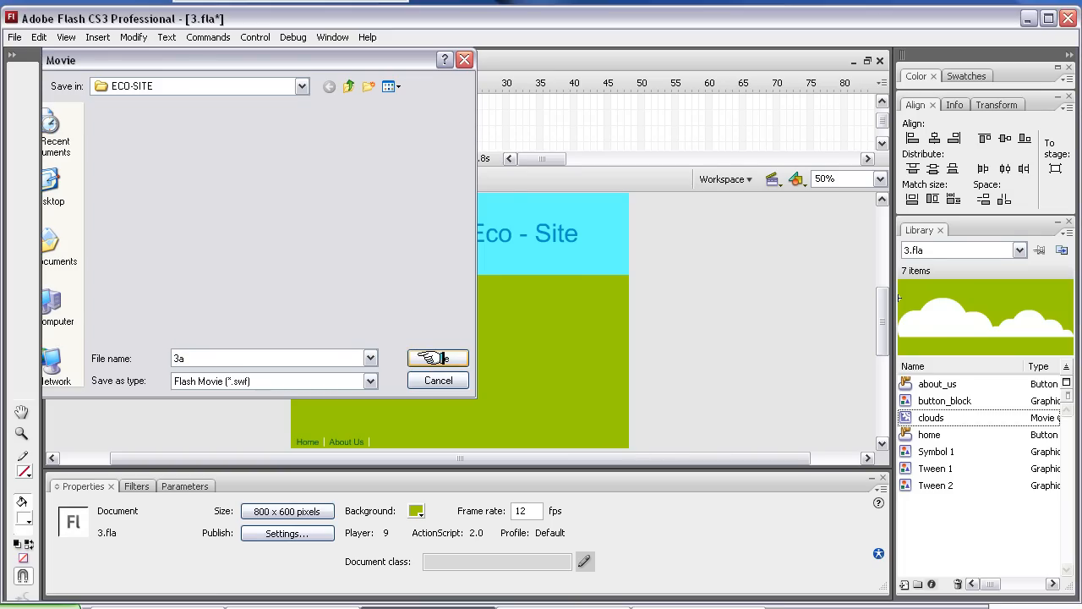
pyautogui.click(437, 358)
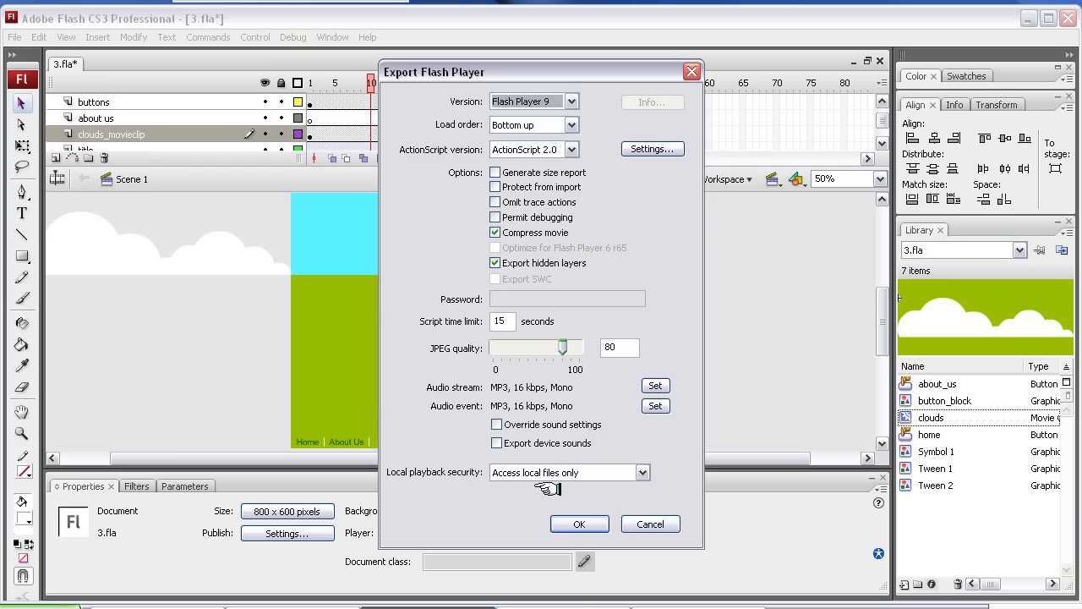
pyautogui.click(579, 524)
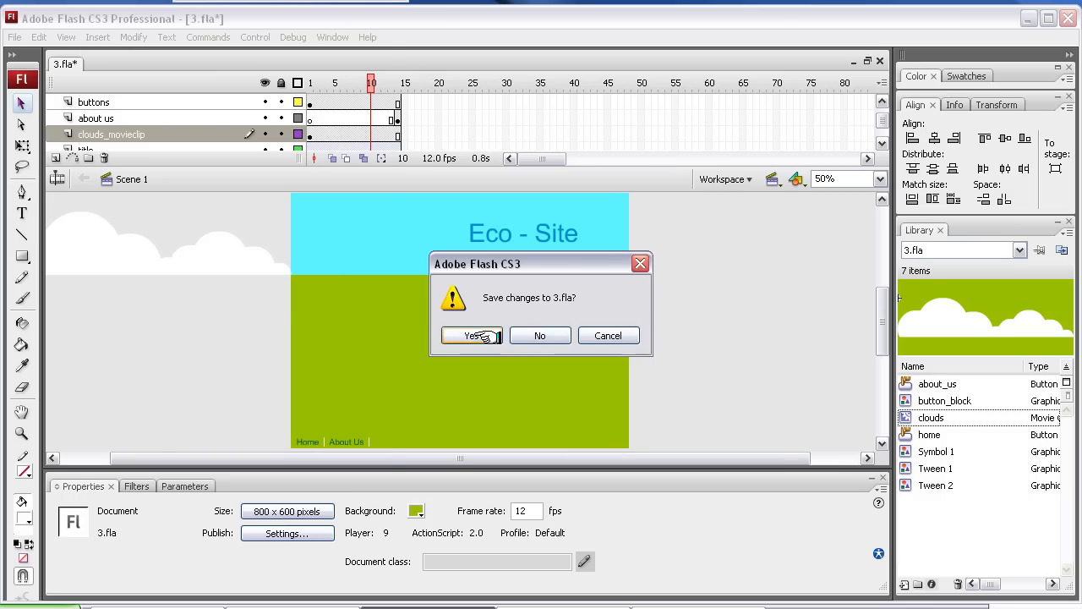
# Save the changes to 3.fla while closing Flash
pyautogui.click(471, 335)
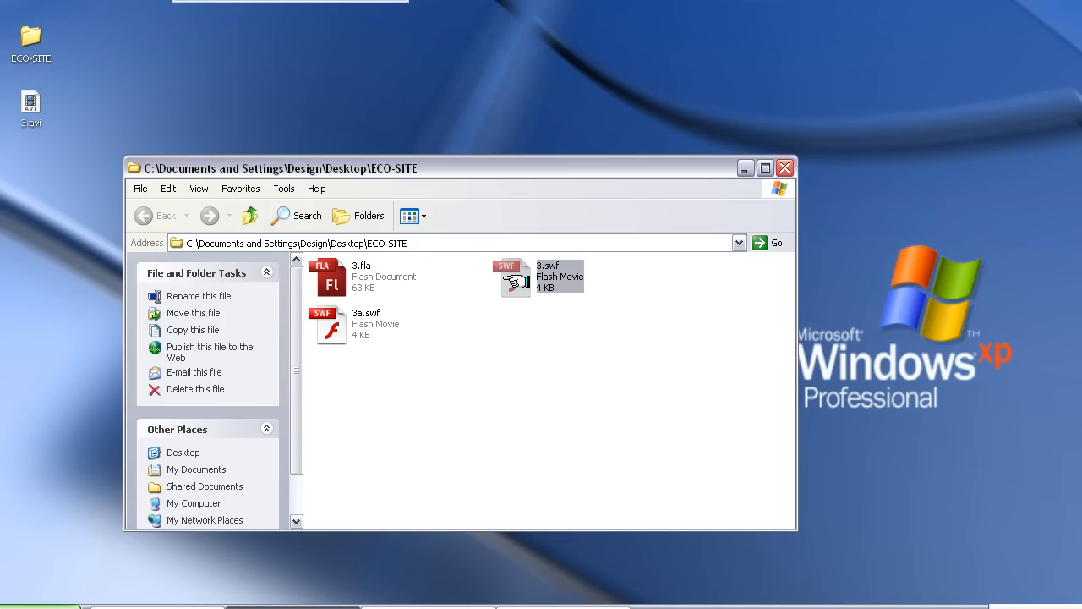
pyautogui.doubleClick(515, 279)
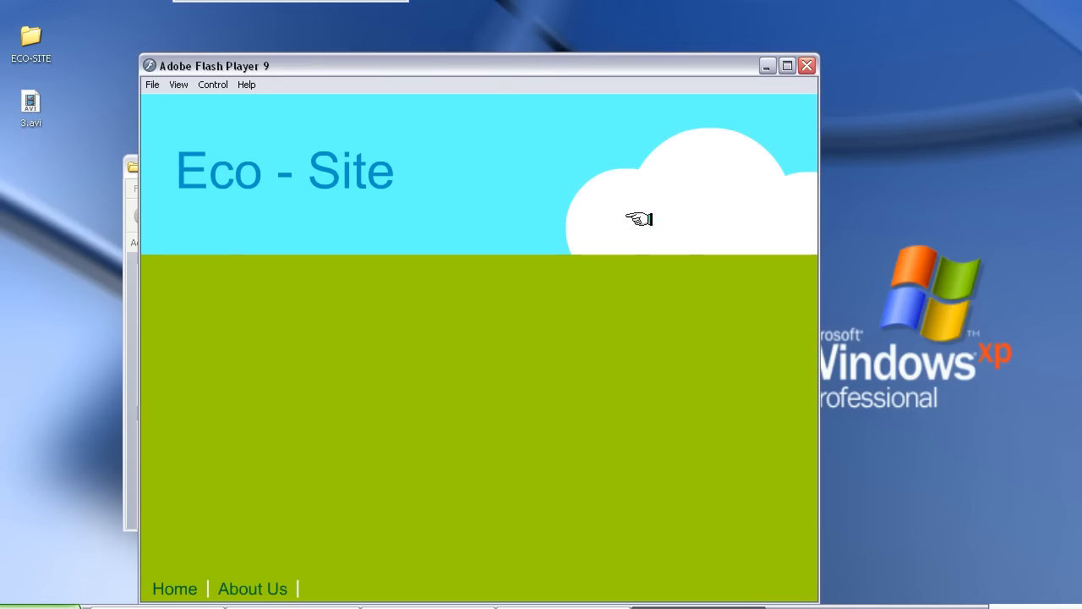
pyautogui.click(212, 84)
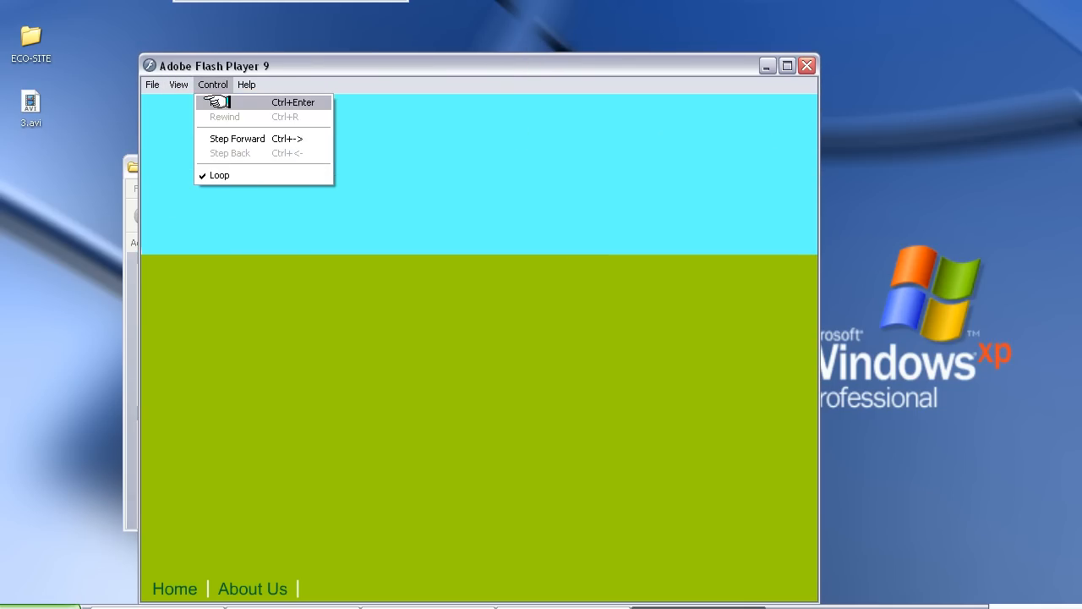
pyautogui.click(217, 101)
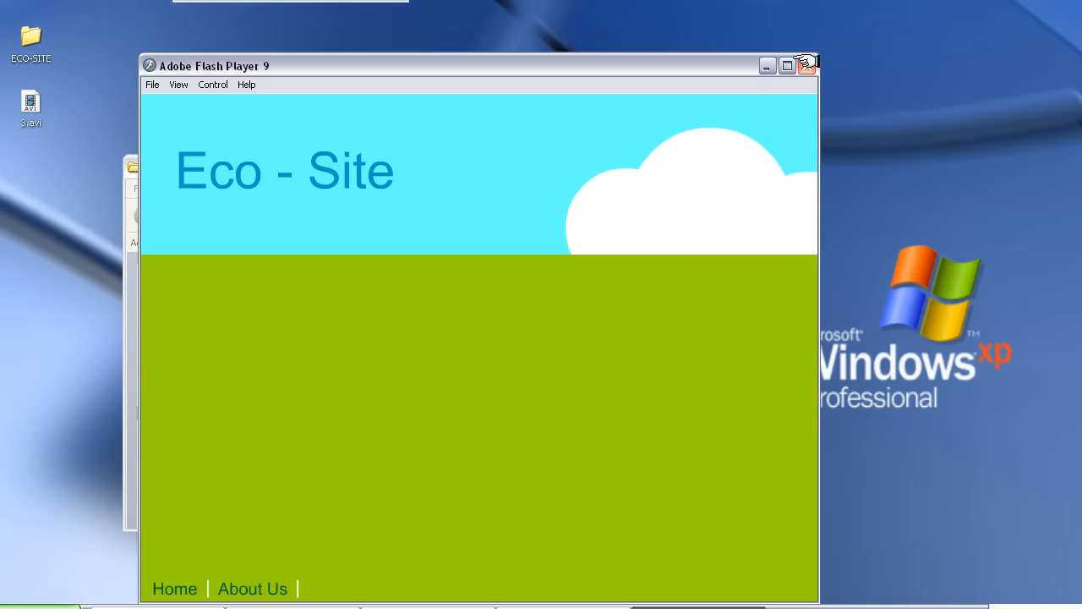
pyautogui.click(805, 65)
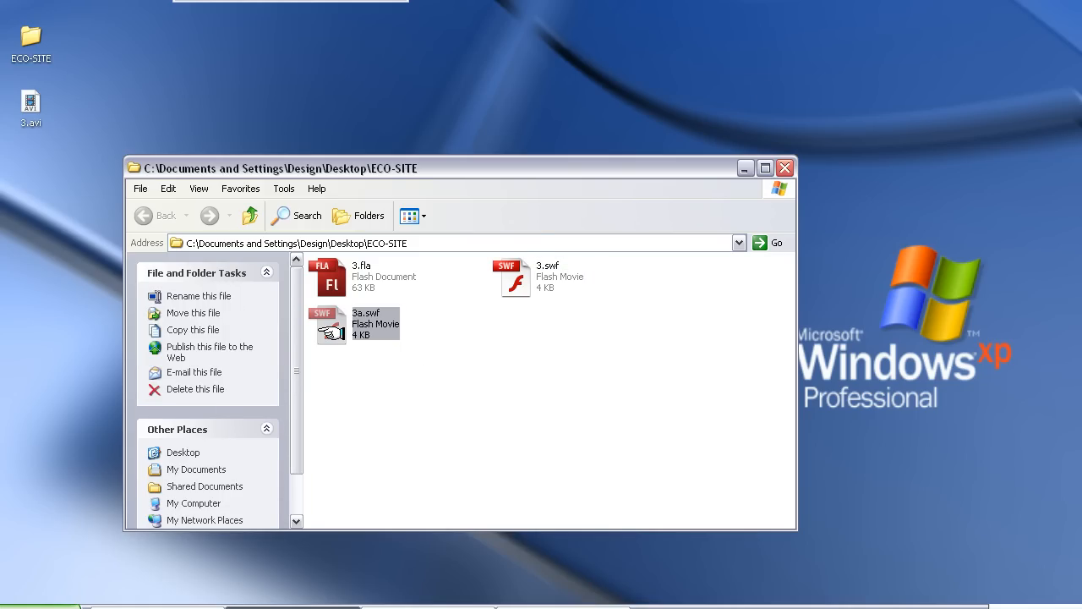
pyautogui.doubleClick(330, 324)
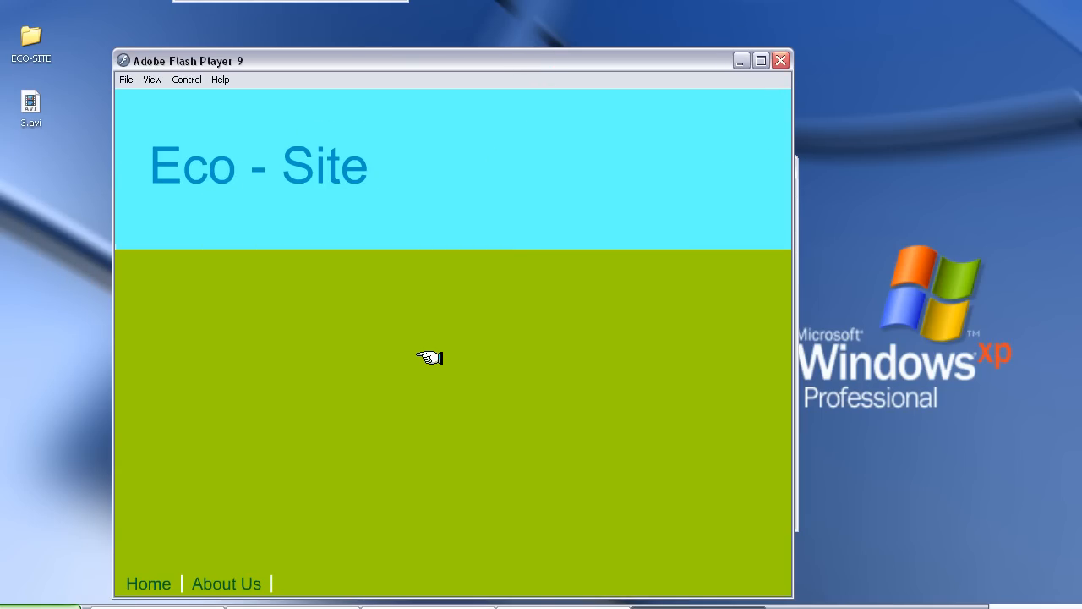
pyautogui.moveTo(226, 583)
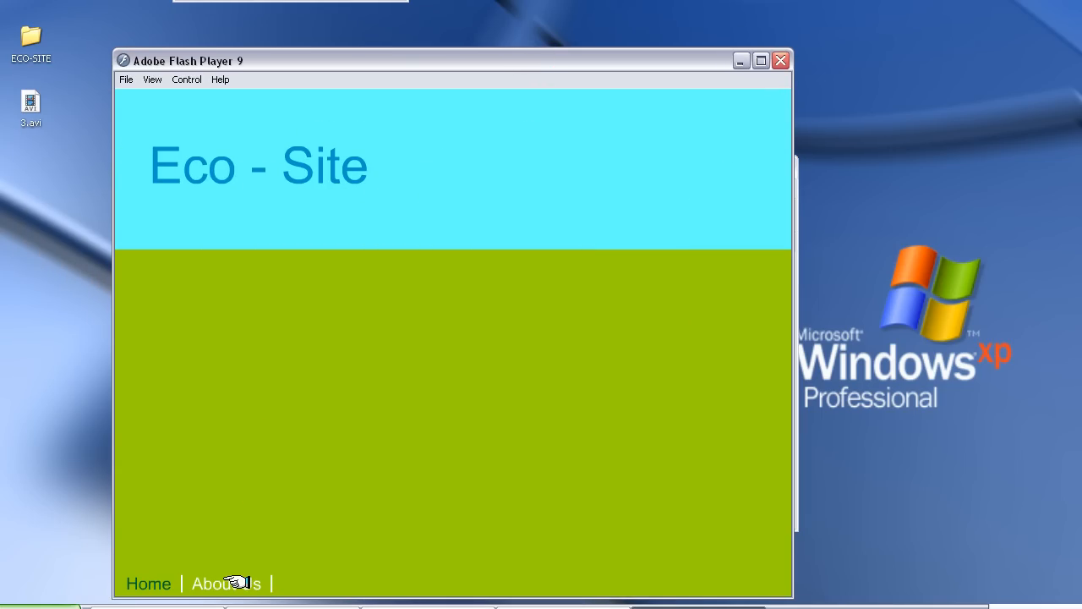
pyautogui.click(148, 584)
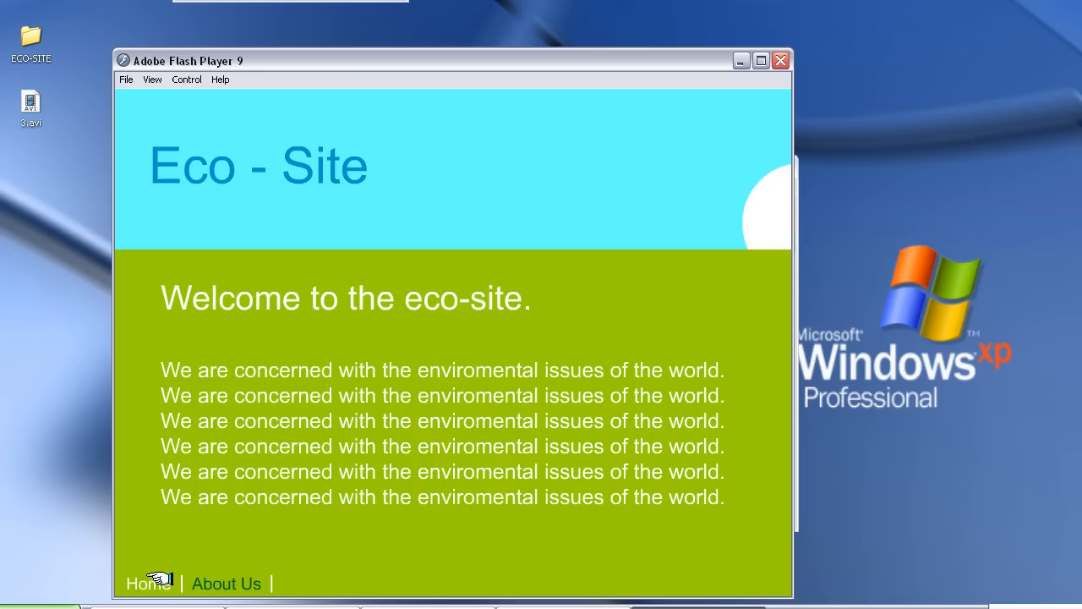
pyautogui.click(225, 583)
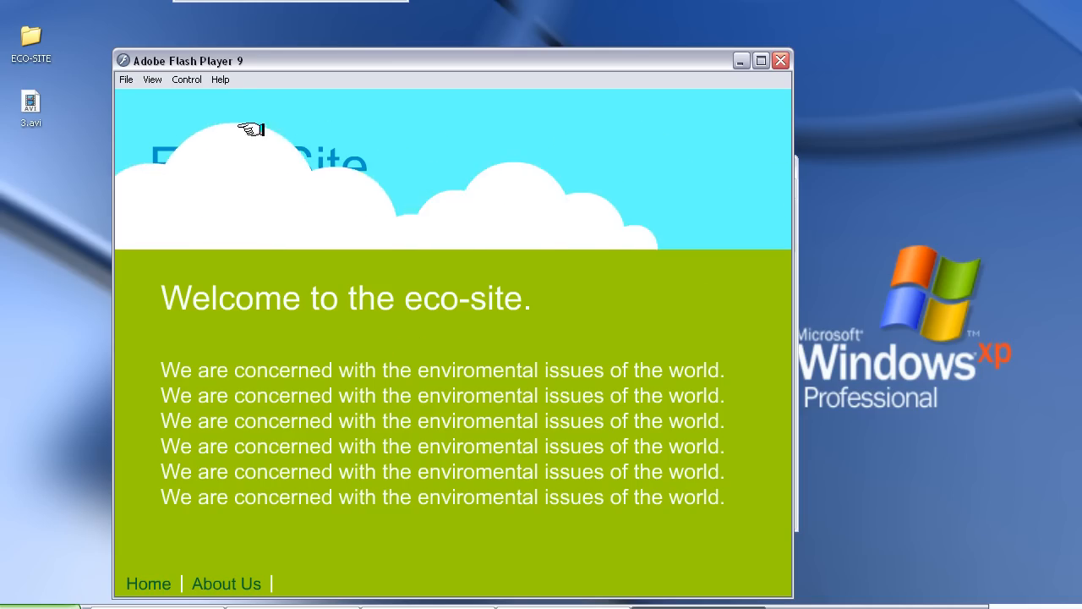
pyautogui.moveTo(355, 295)
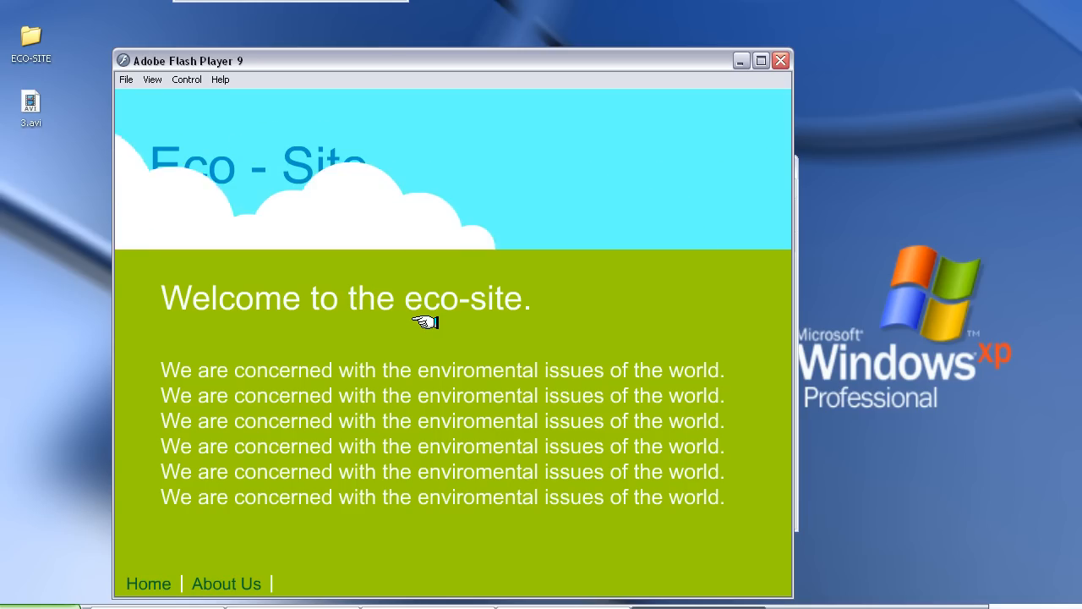
pyautogui.moveTo(420, 322)
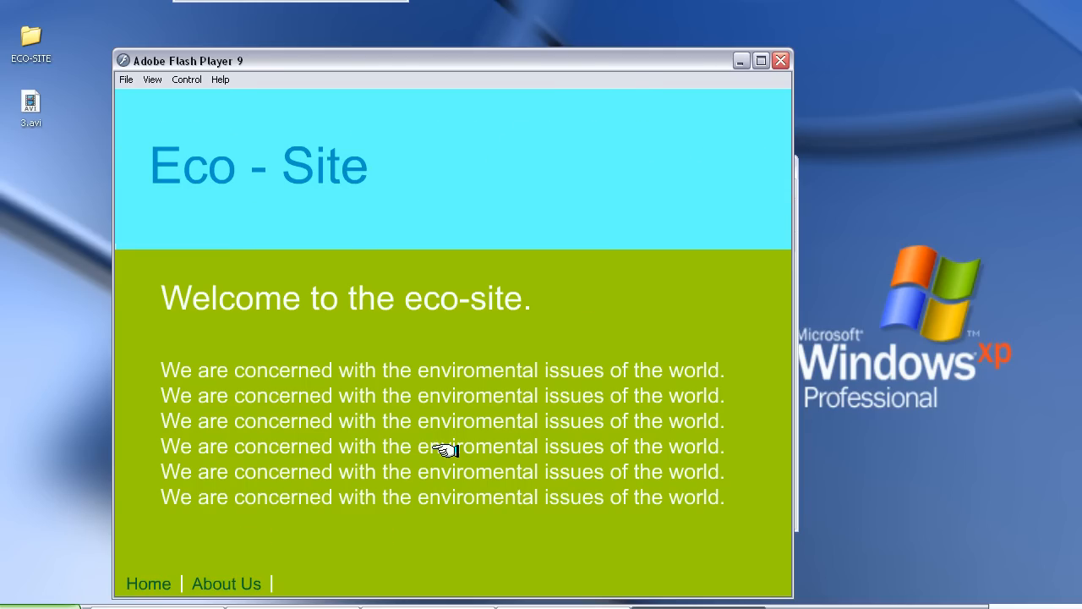
pyautogui.moveTo(779, 60)
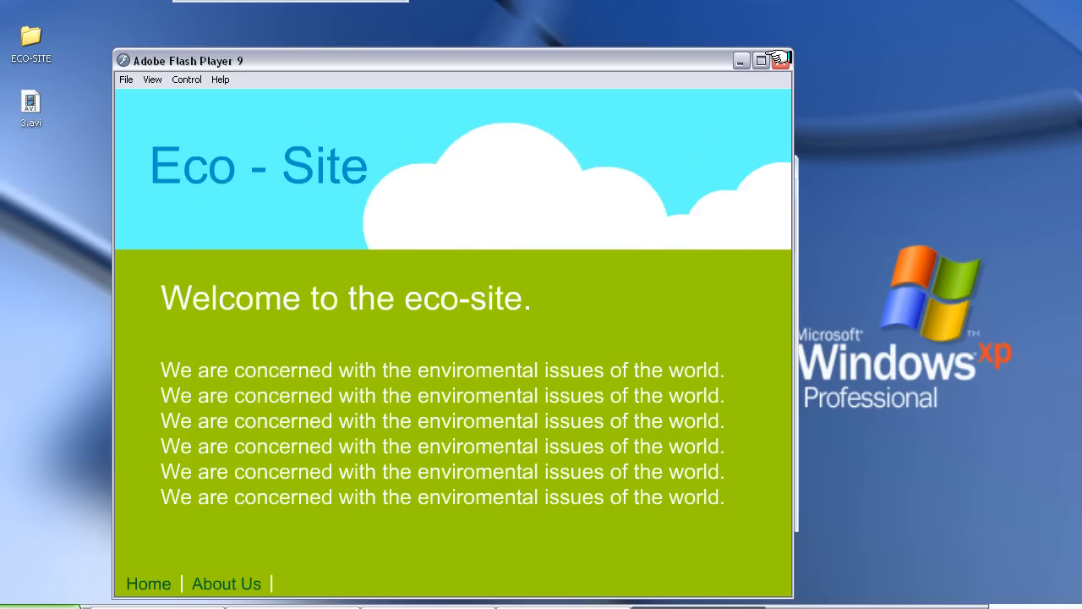
pyautogui.click(779, 60)
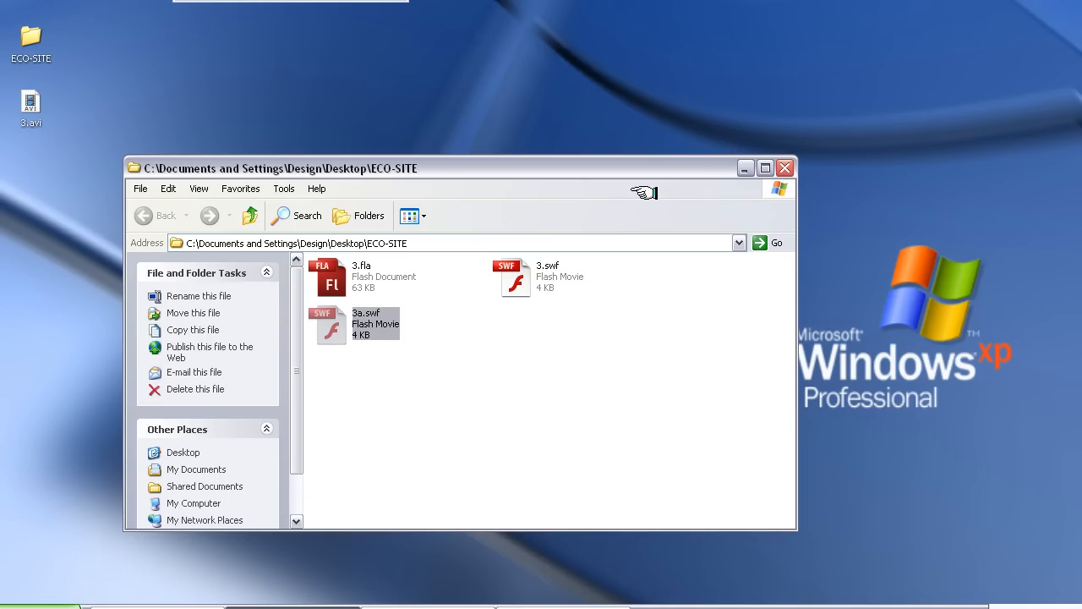
pyautogui.moveTo(467, 166)
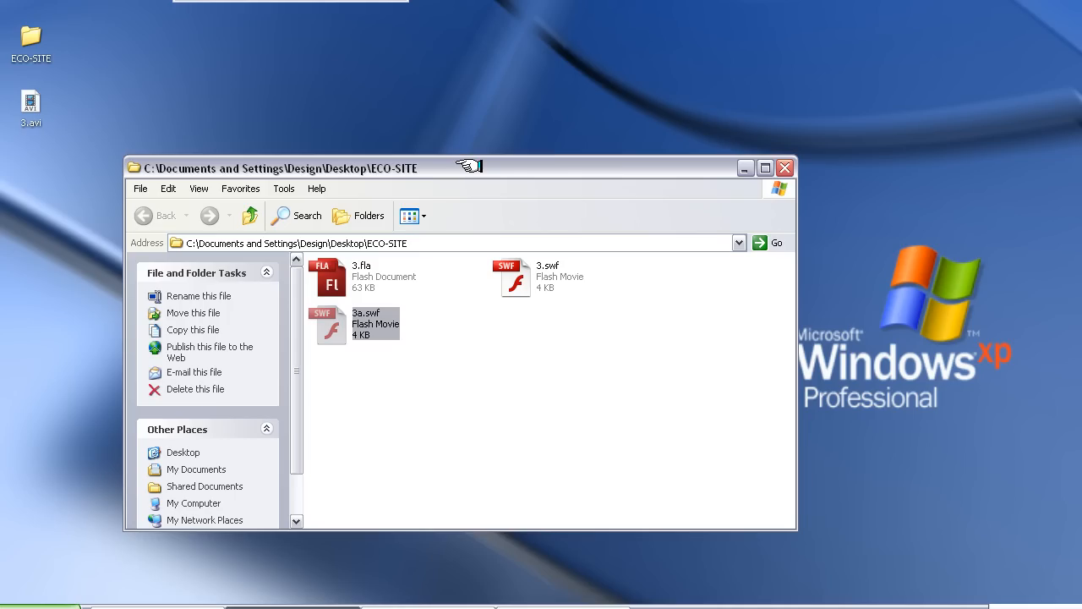
pyautogui.moveTo(427, 330)
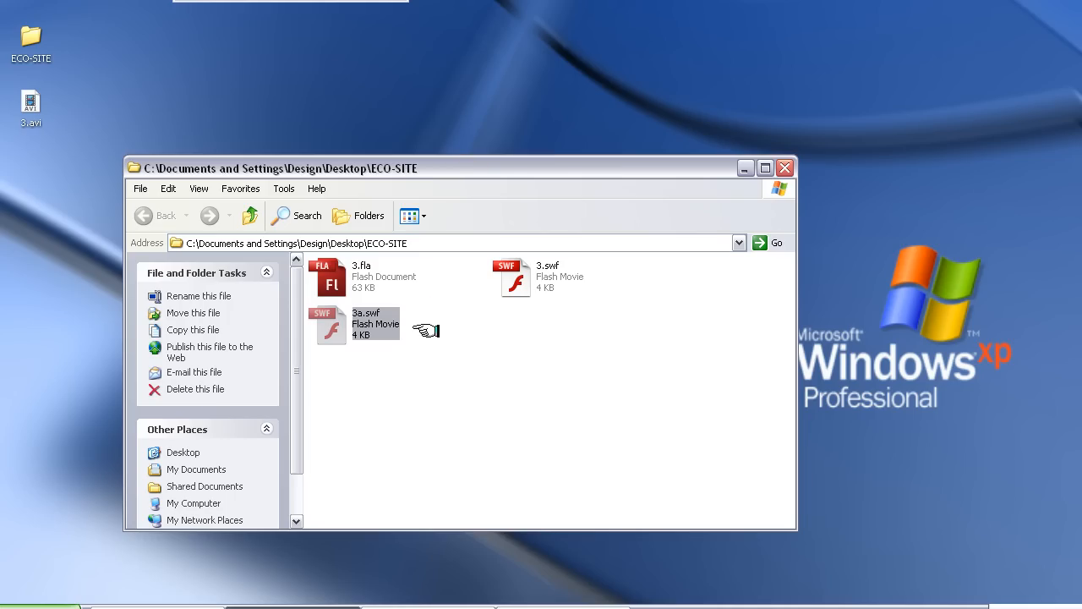
pyautogui.moveTo(415, 344)
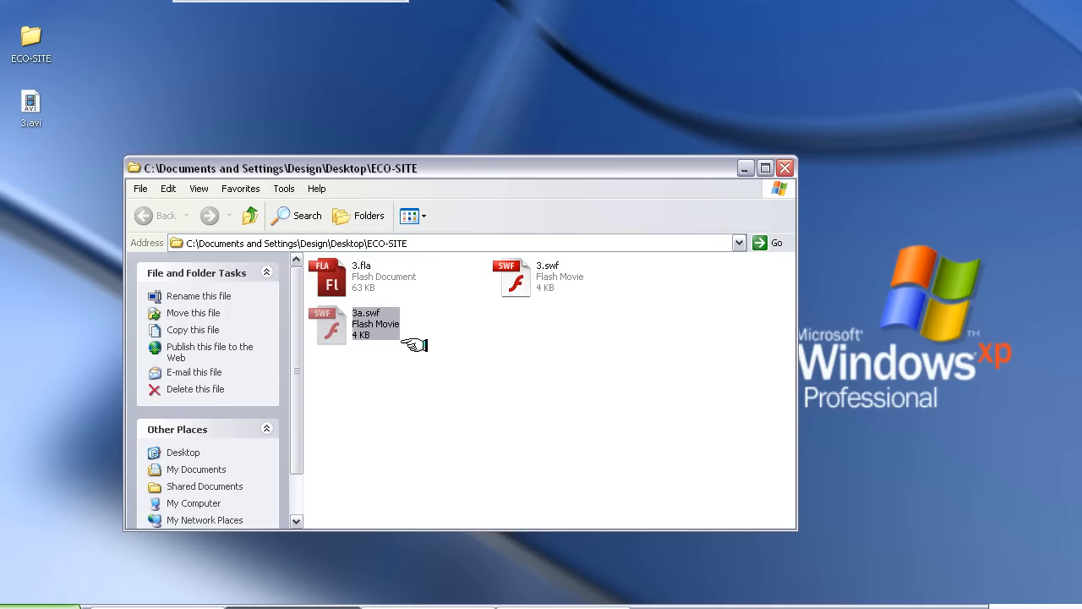
pyautogui.moveTo(473, 353)
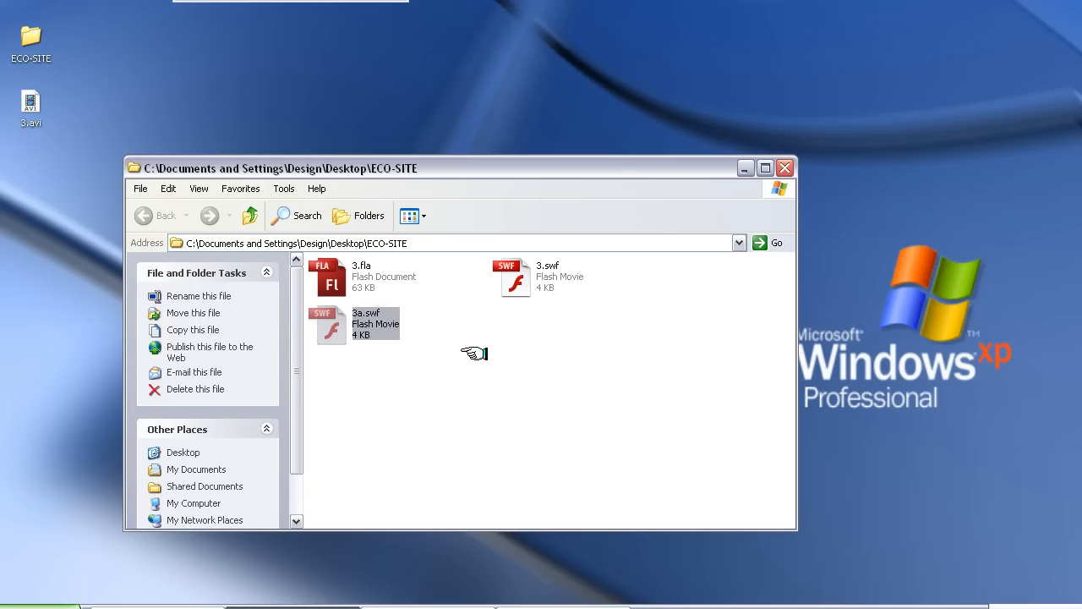
pyautogui.moveTo(384, 367)
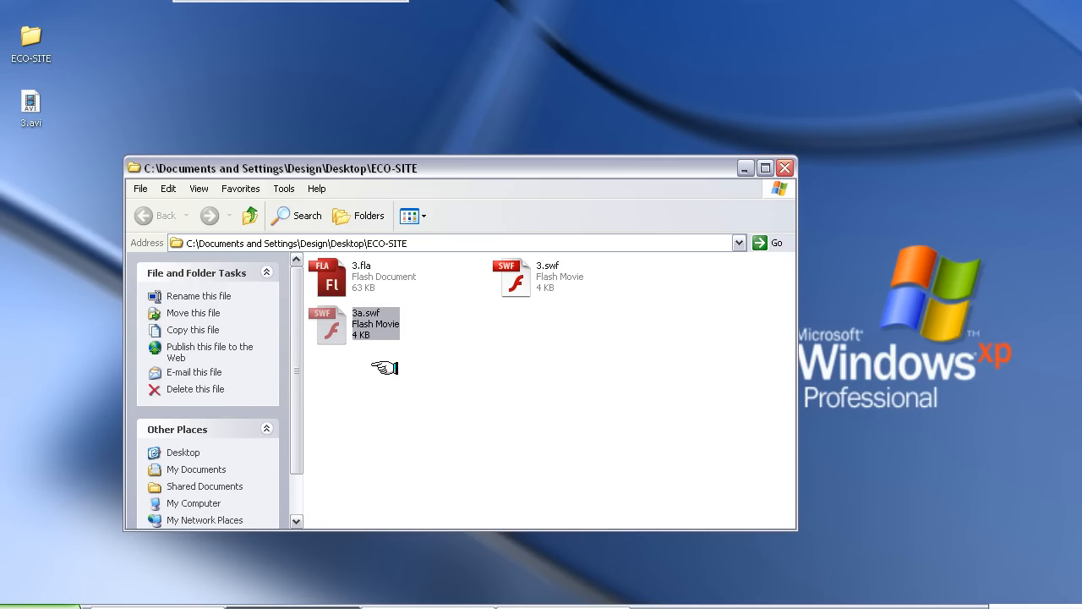
pyautogui.moveTo(432, 361)
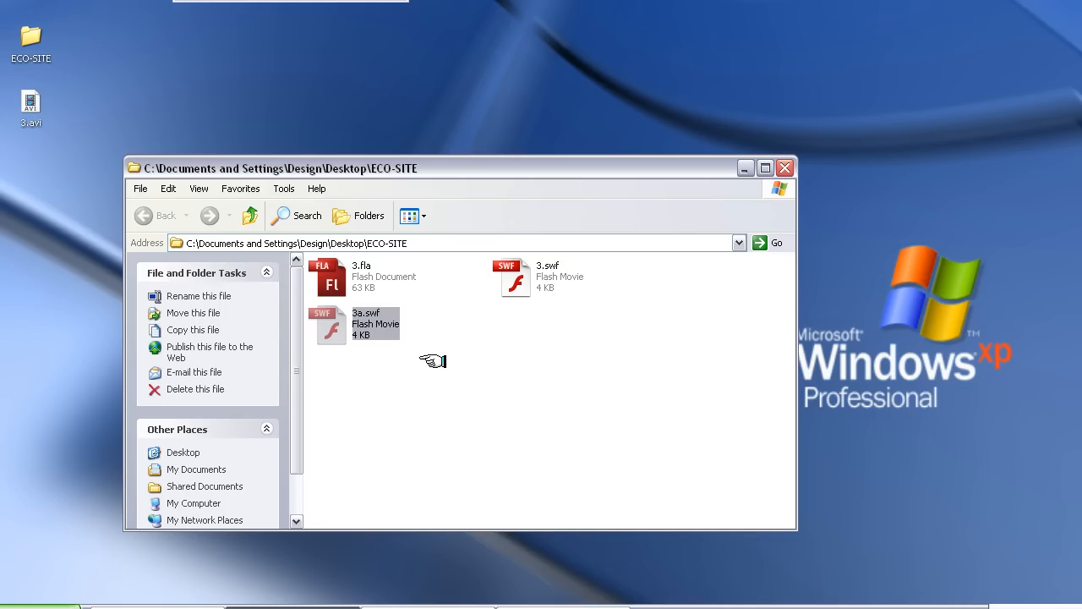
pyautogui.moveTo(475, 330)
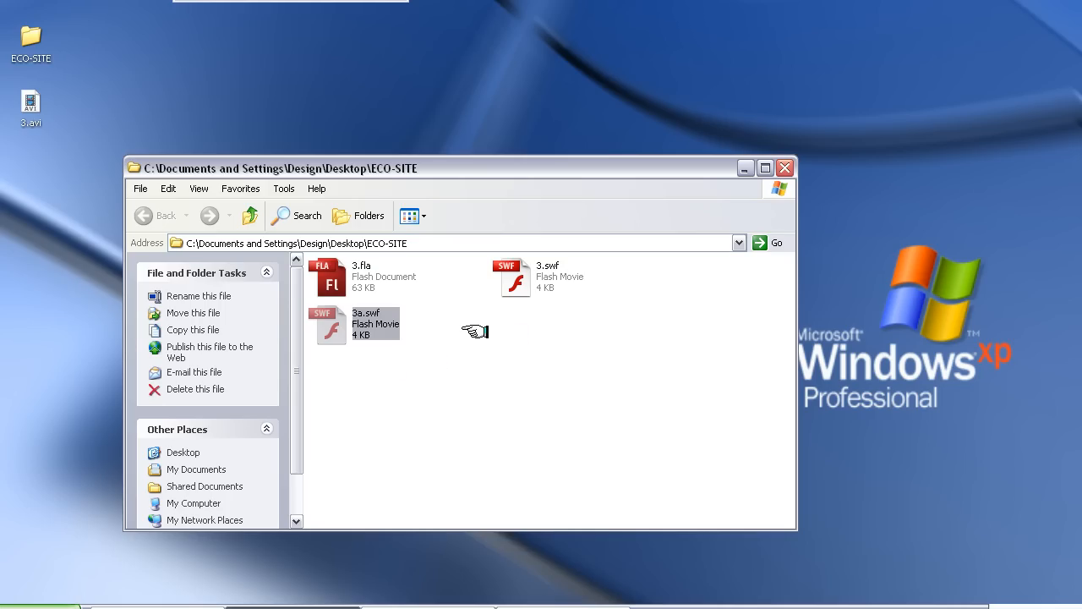
pyautogui.moveTo(428, 322)
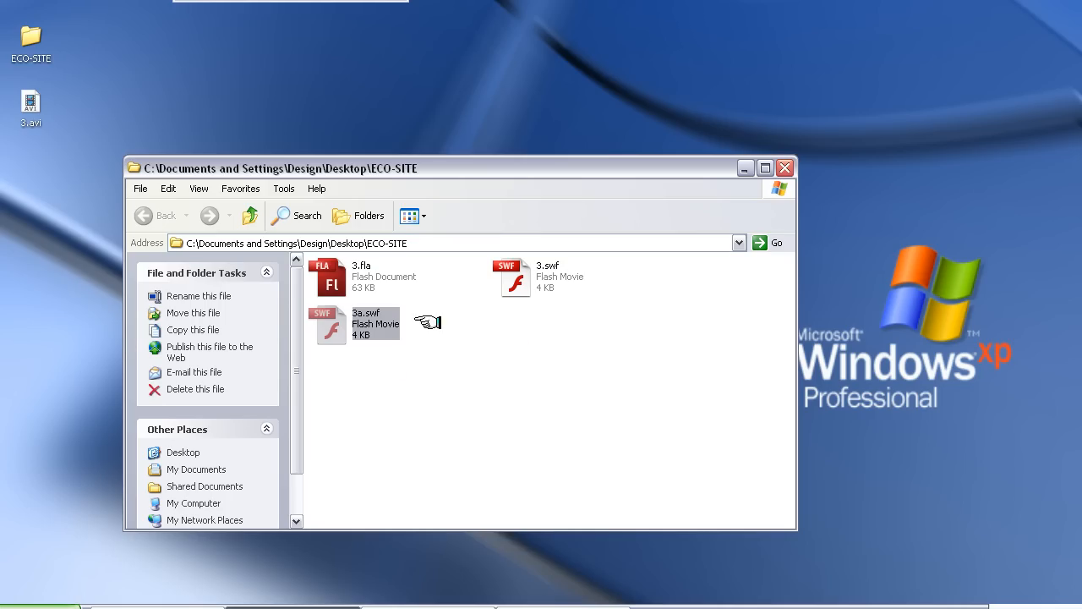